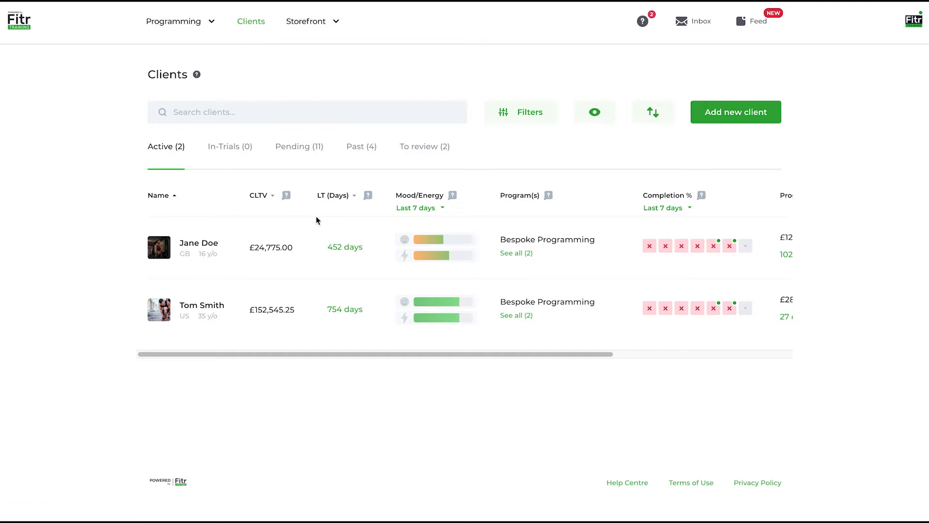
pyautogui.moveTo(664, 207)
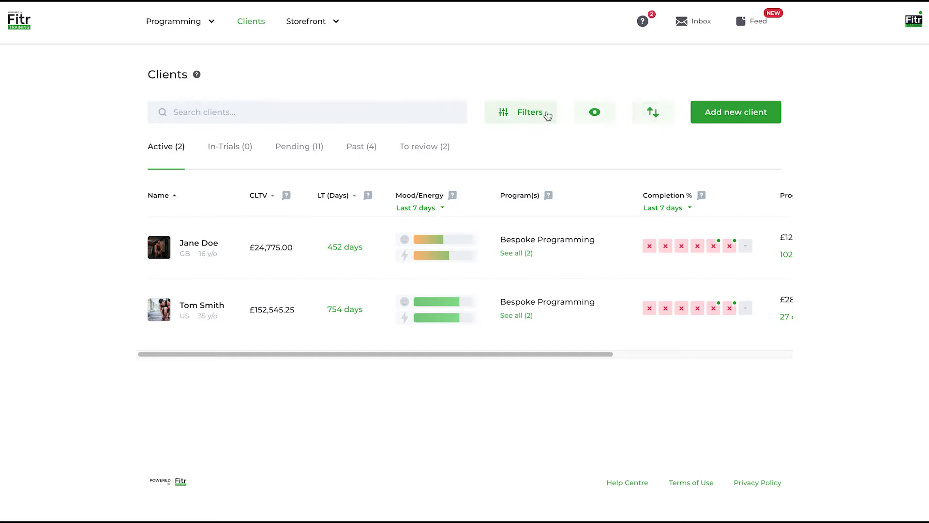
pyautogui.moveTo(735, 112)
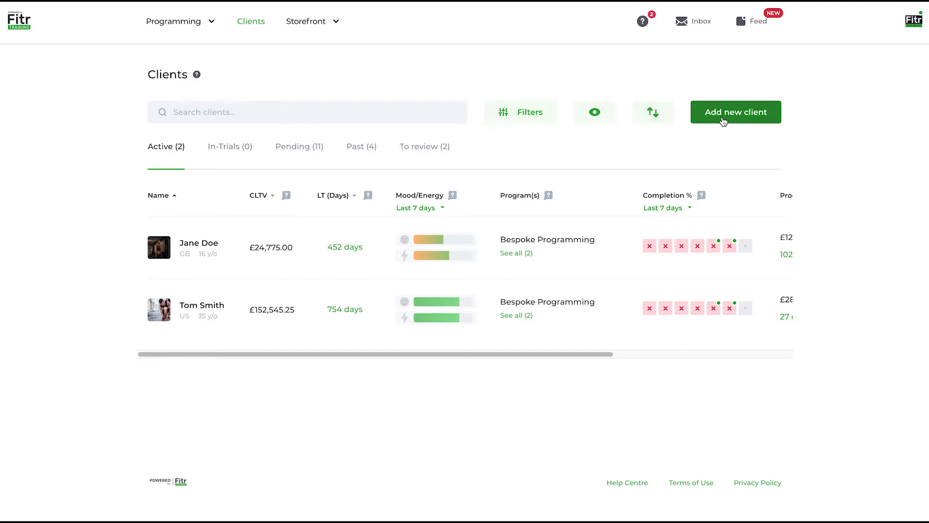
pyautogui.moveTo(727, 112)
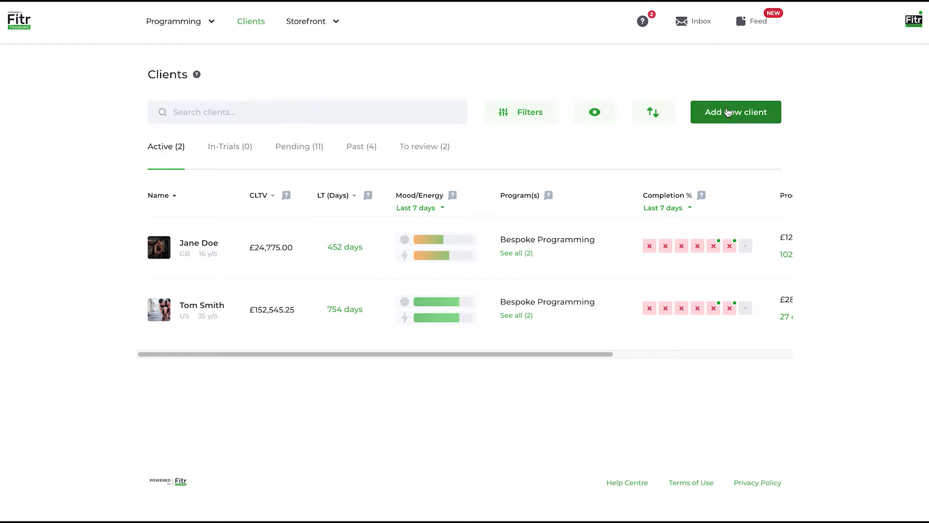
pyautogui.moveTo(729, 104)
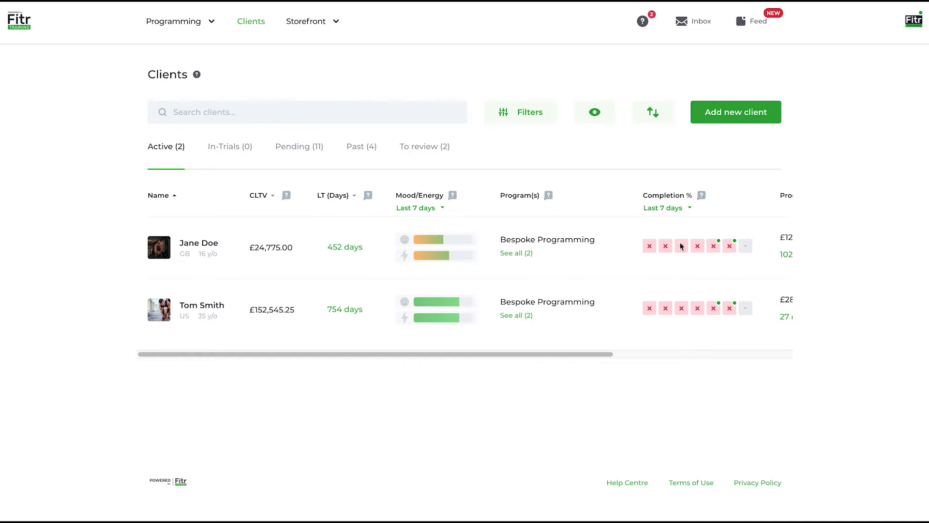
pyautogui.moveTo(413, 264)
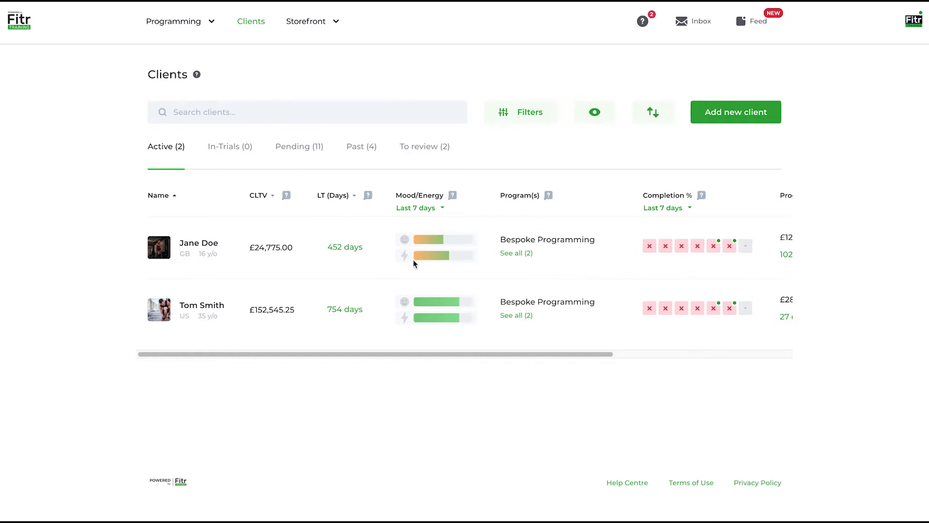
pyautogui.moveTo(489, 208)
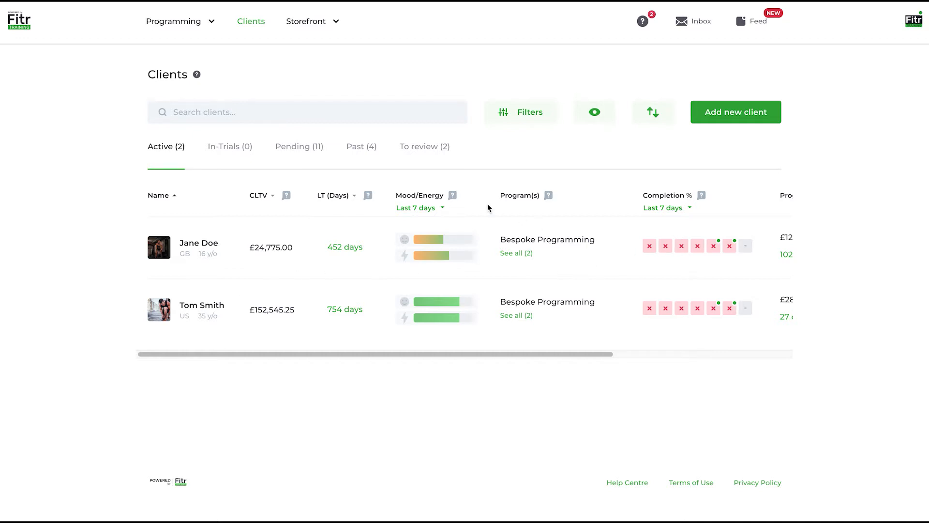
pyautogui.moveTo(652, 113)
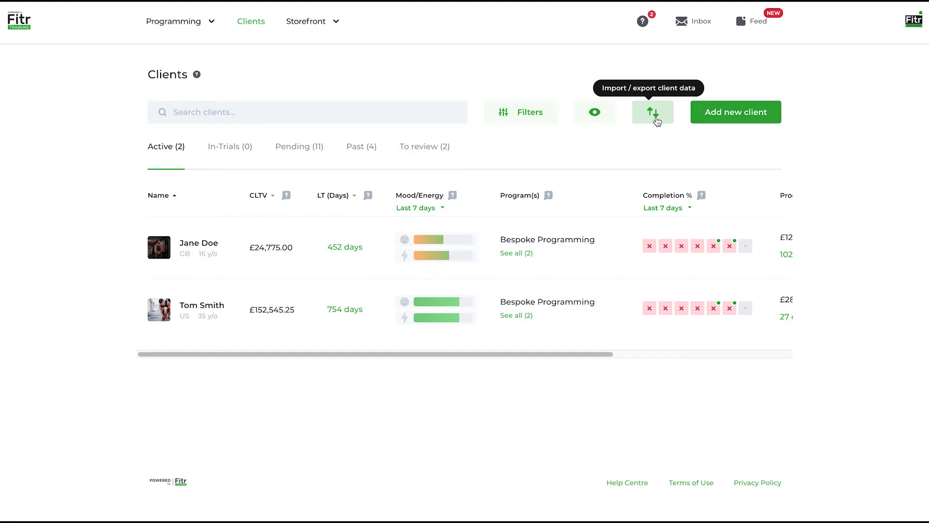
pyautogui.moveTo(639, 127)
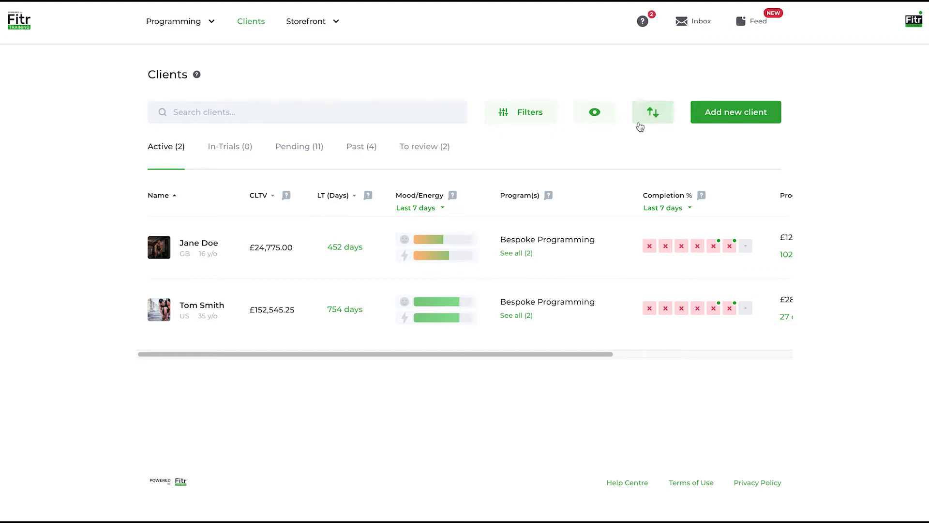
pyautogui.moveTo(651, 113)
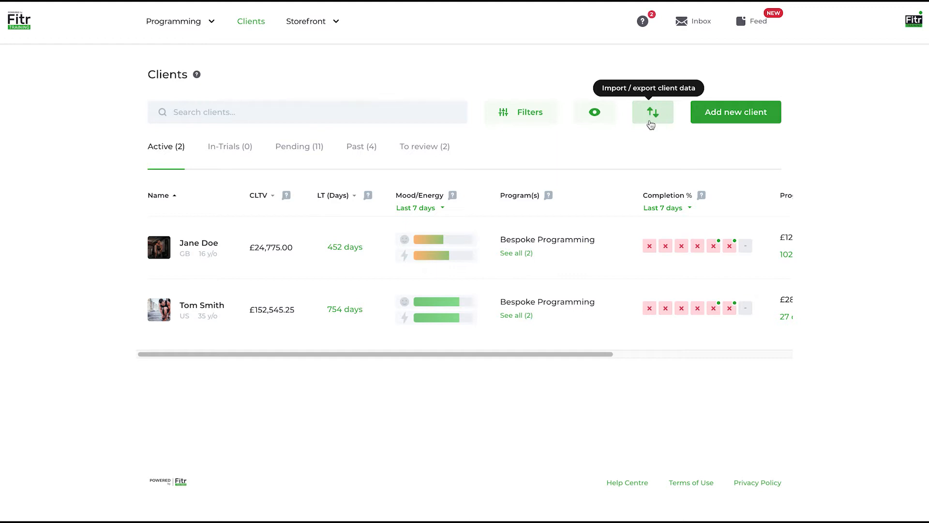
pyautogui.moveTo(594, 113)
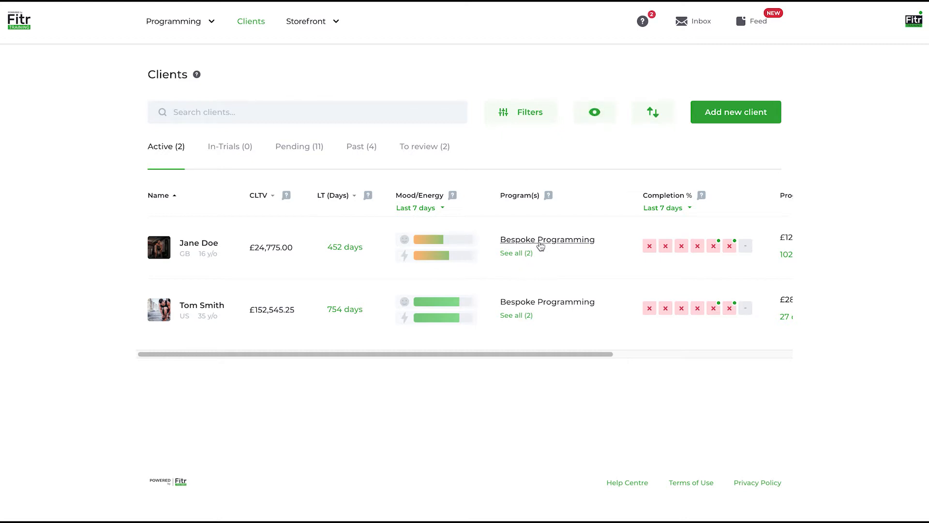
pyautogui.moveTo(535, 253)
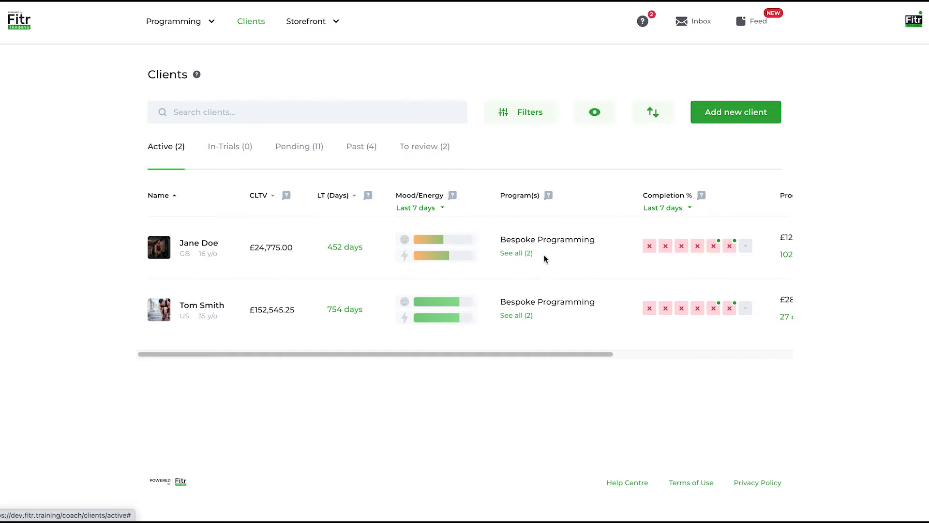
pyautogui.moveTo(547, 239)
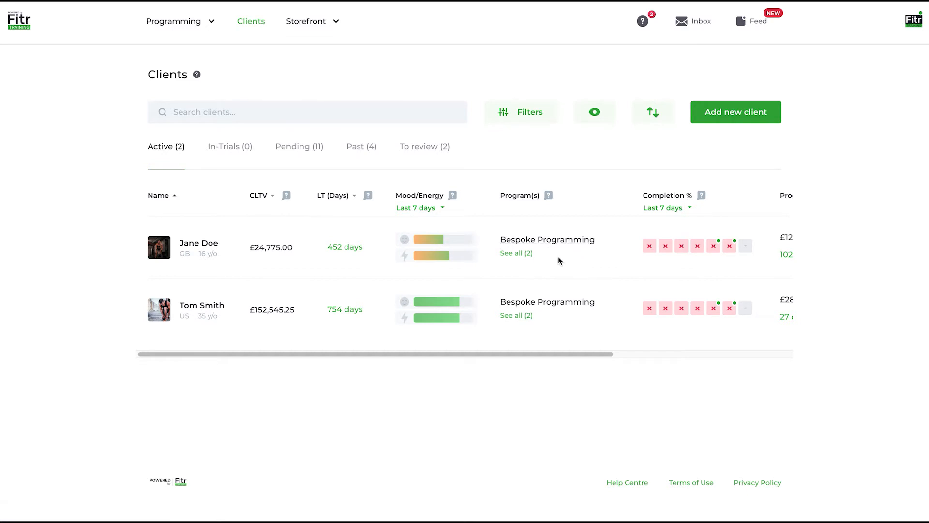
pyautogui.moveTo(604, 128)
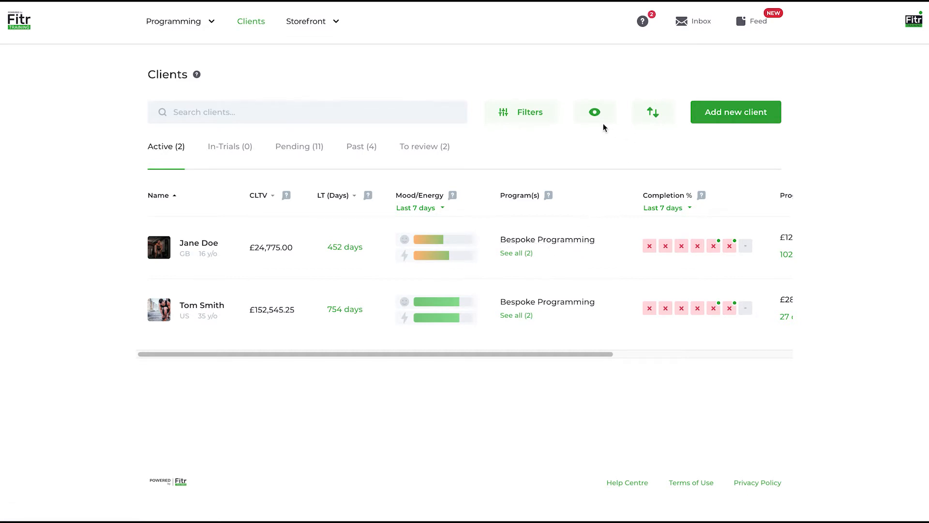
# Step: Review the program highlight options unchanged, then turn on the client filters
pyautogui.click(594, 112)
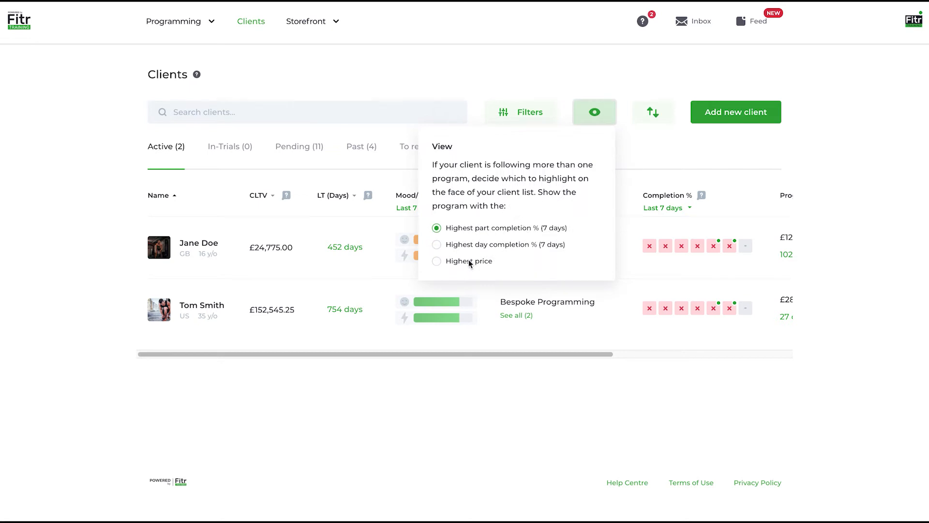
pyautogui.moveTo(511, 249)
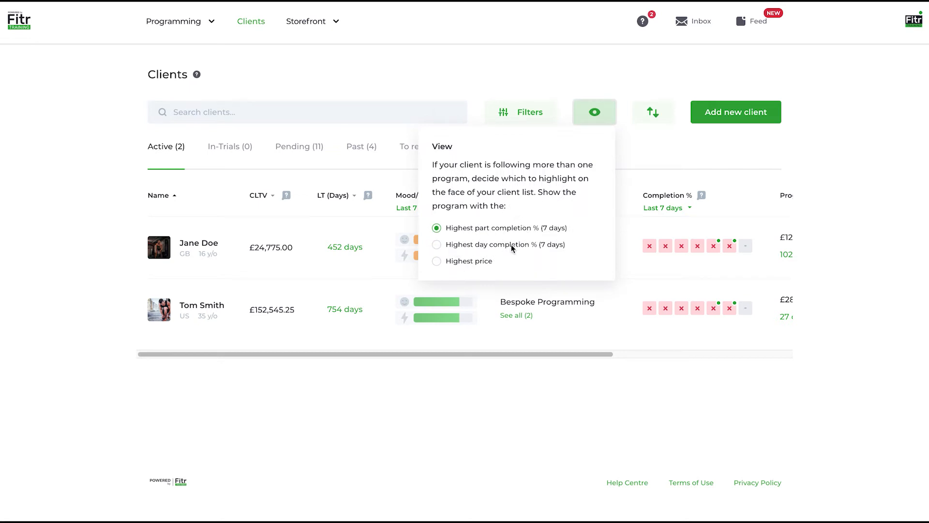
pyautogui.click(594, 113)
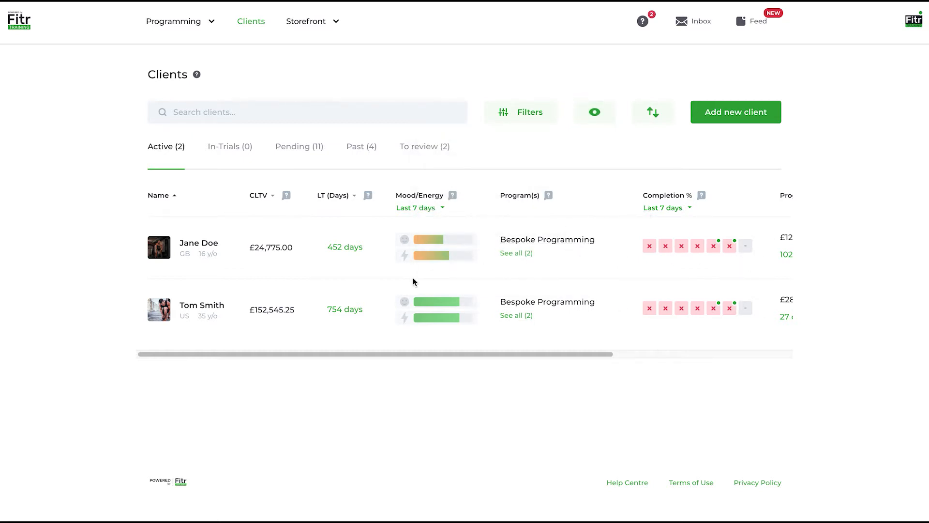
pyautogui.moveTo(513, 128)
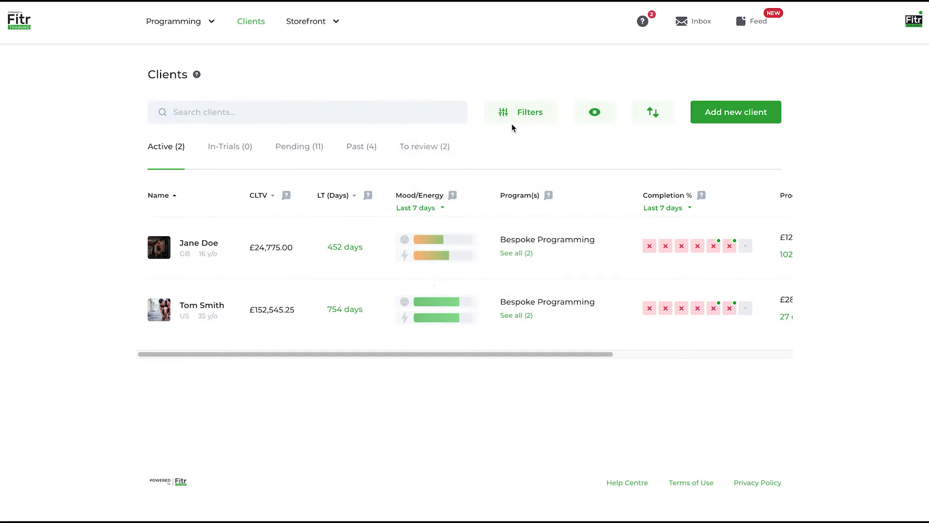
pyautogui.click(521, 112)
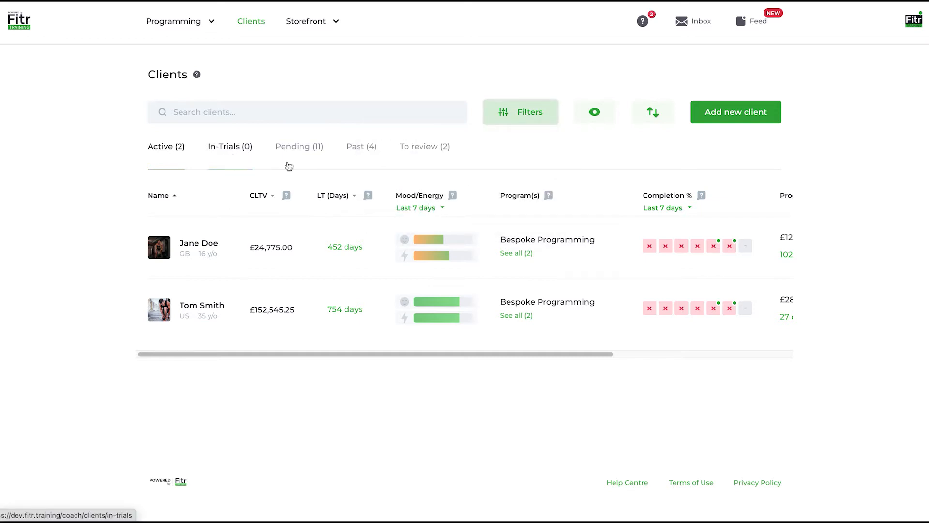
pyautogui.click(166, 146)
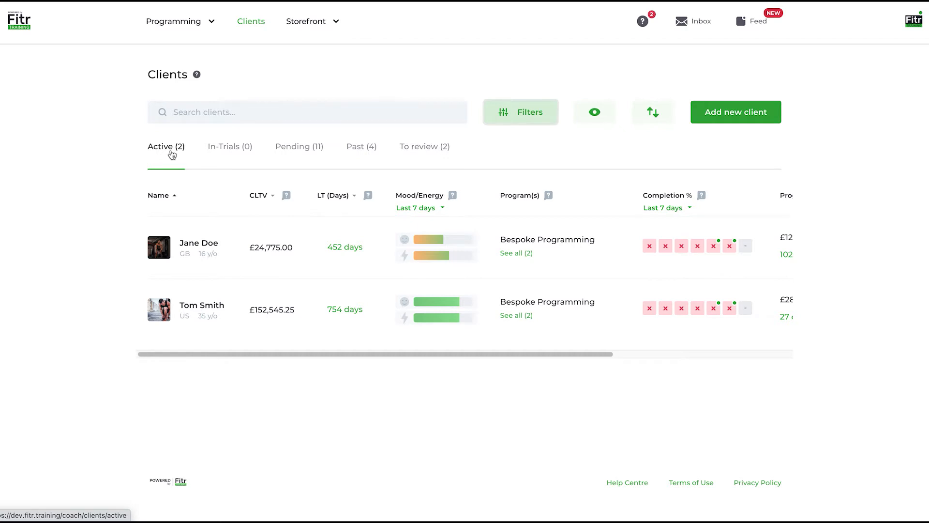
pyautogui.moveTo(121, 280)
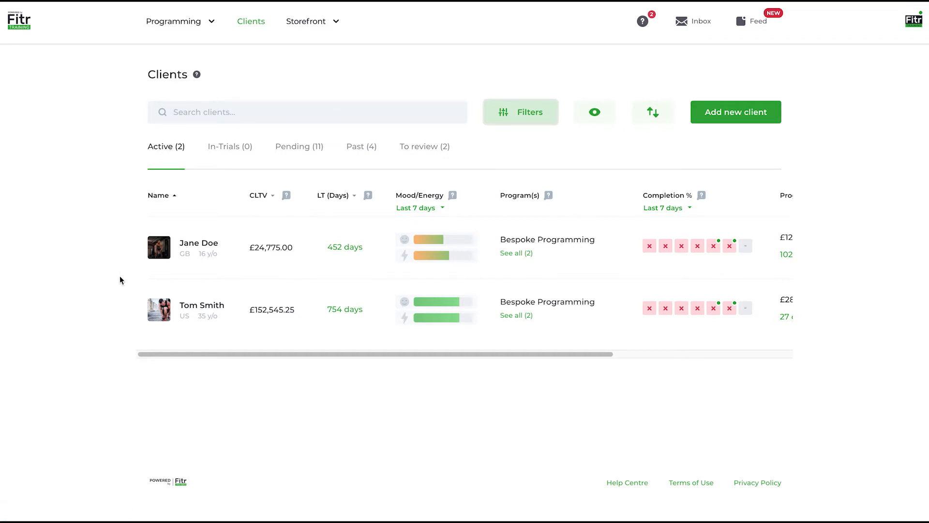
pyautogui.moveTo(230, 146)
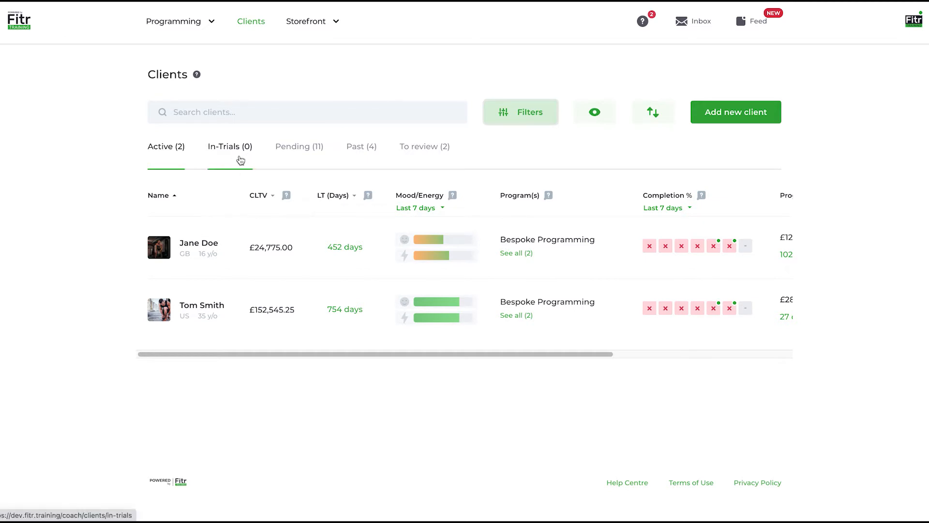
pyautogui.moveTo(203, 151)
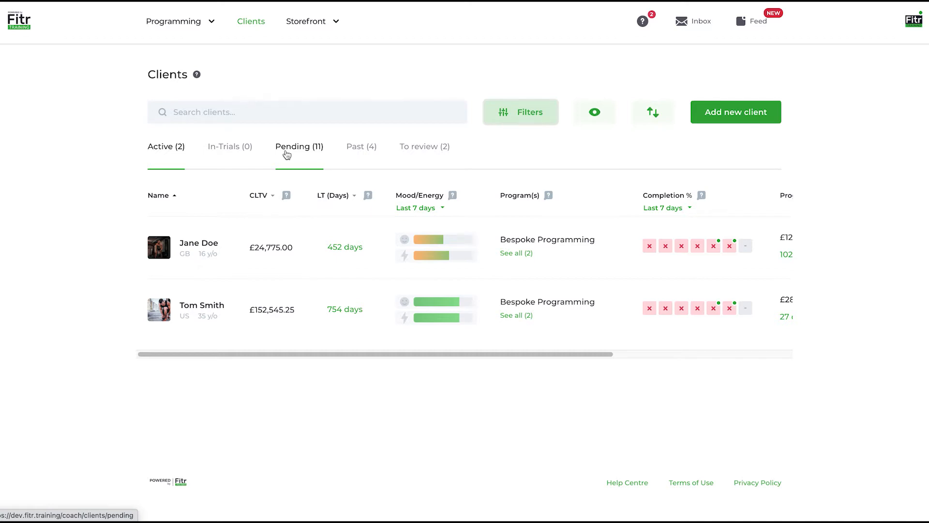
pyautogui.click(361, 146)
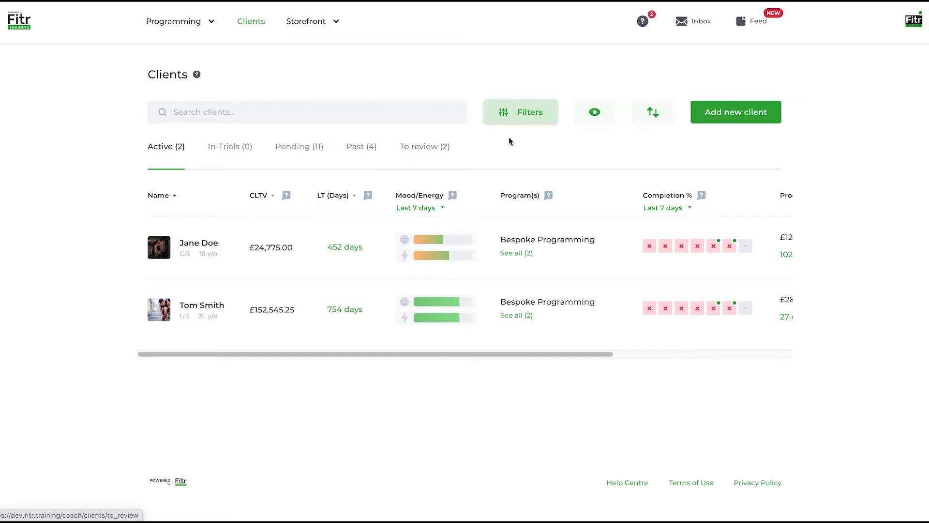
pyautogui.moveTo(567, 151)
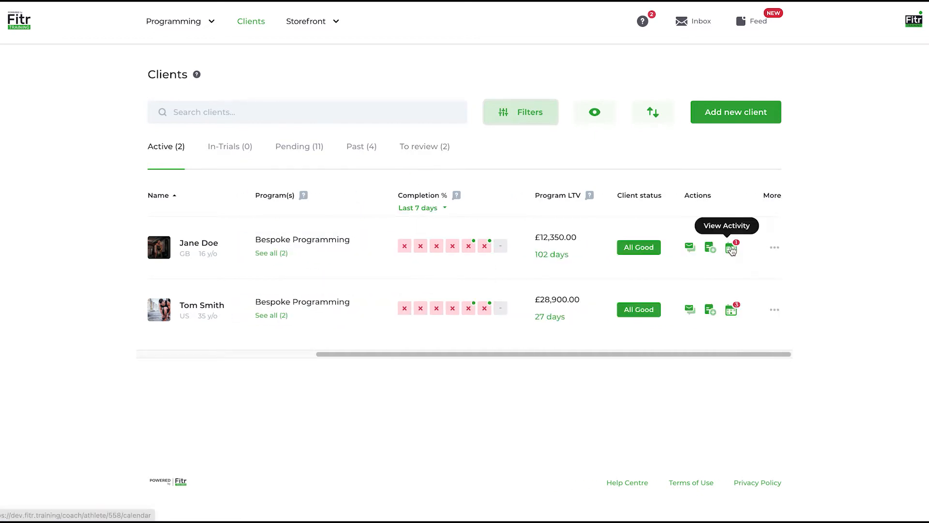
pyautogui.moveTo(382, 138)
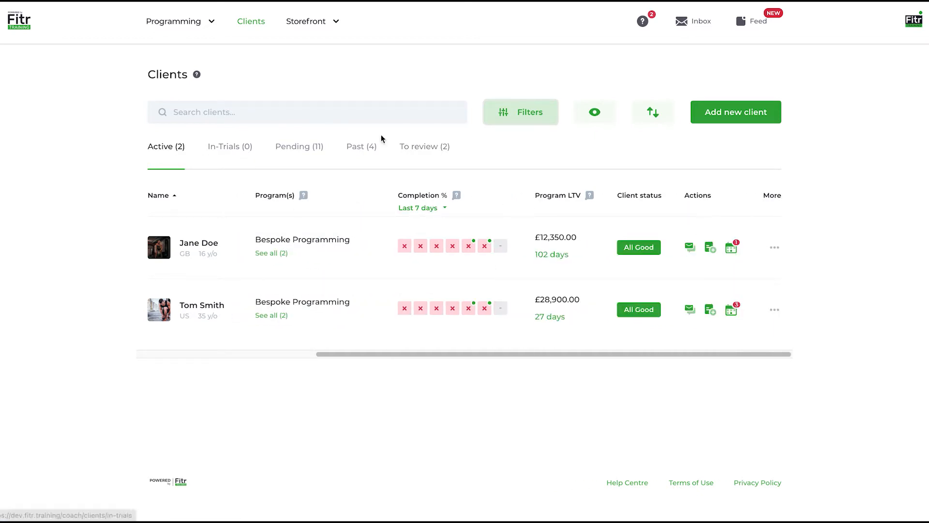
pyautogui.moveTo(732, 309)
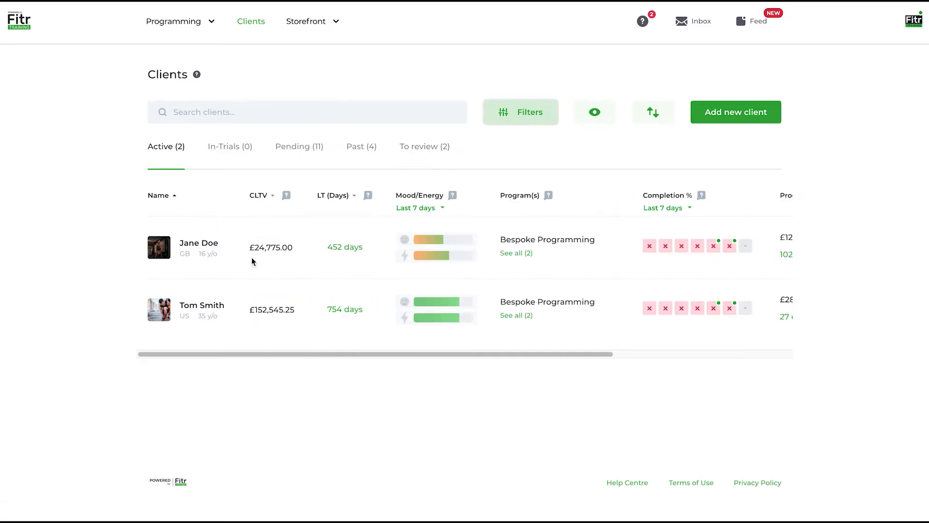
pyautogui.moveTo(550, 265)
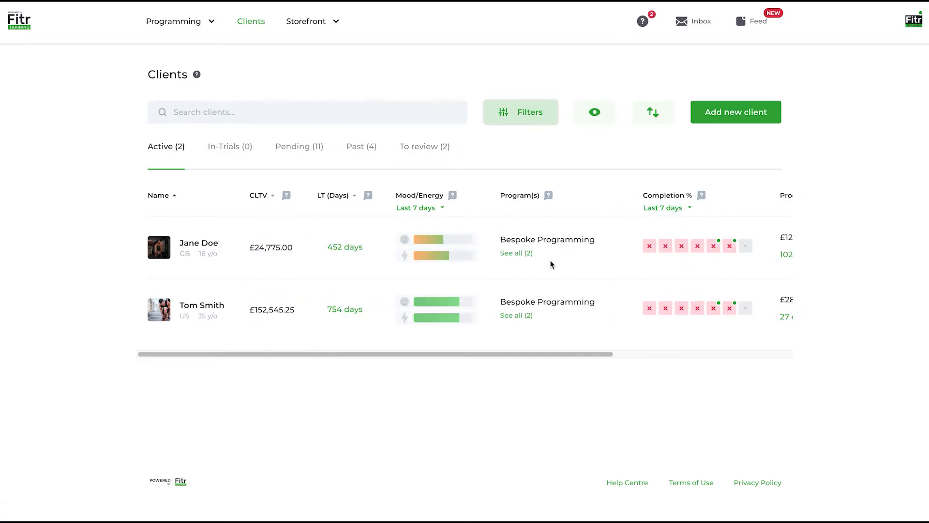
pyautogui.moveTo(260, 198)
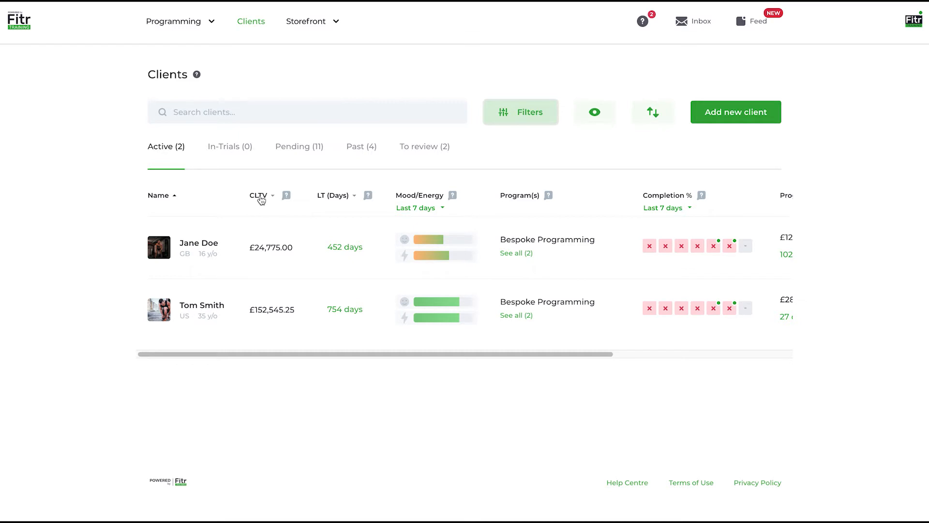
pyautogui.moveTo(287, 195)
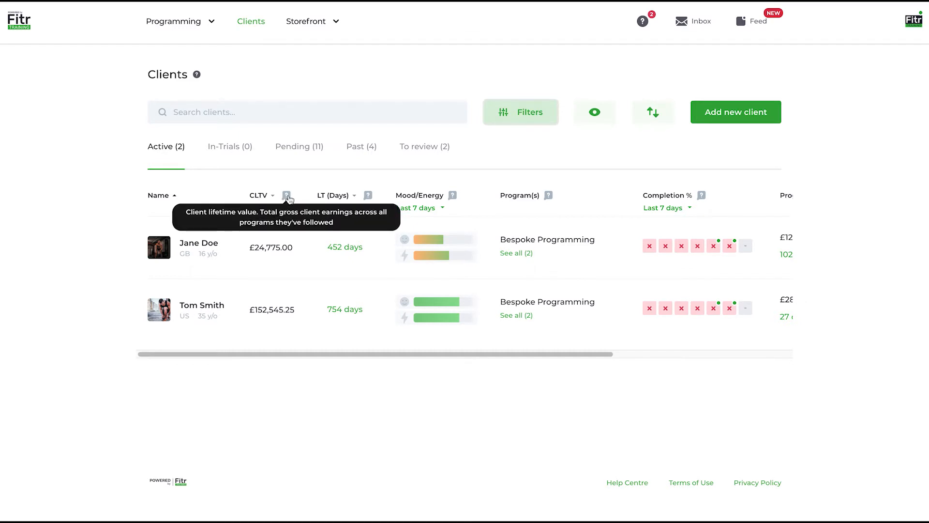
pyautogui.moveTo(273, 260)
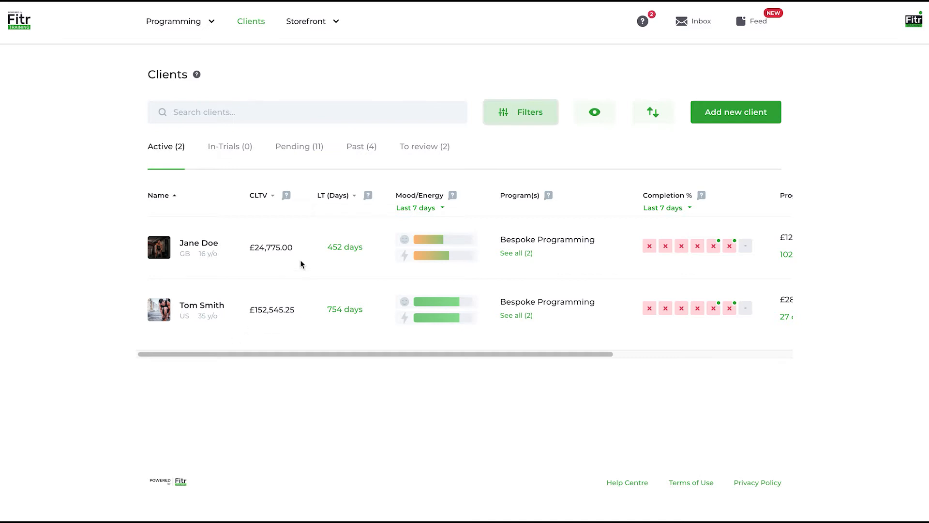
pyautogui.moveTo(284, 259)
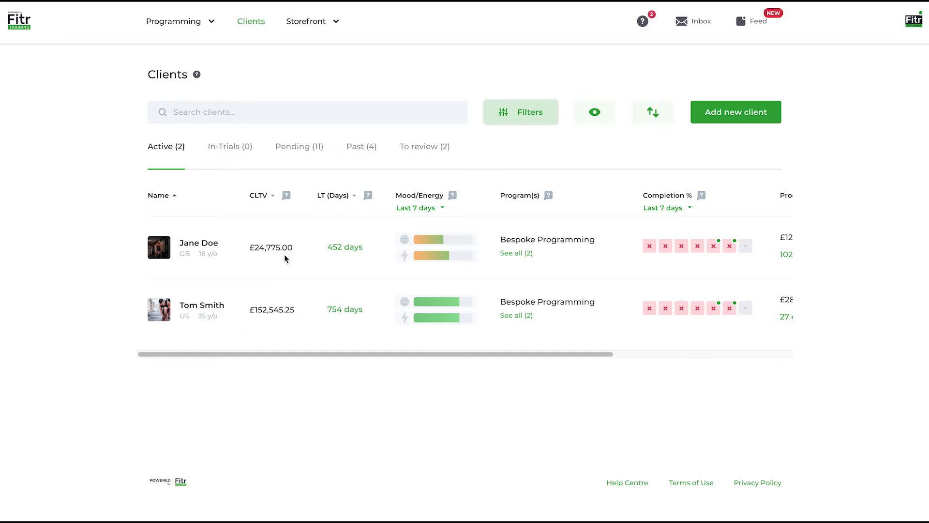
pyautogui.moveTo(264, 264)
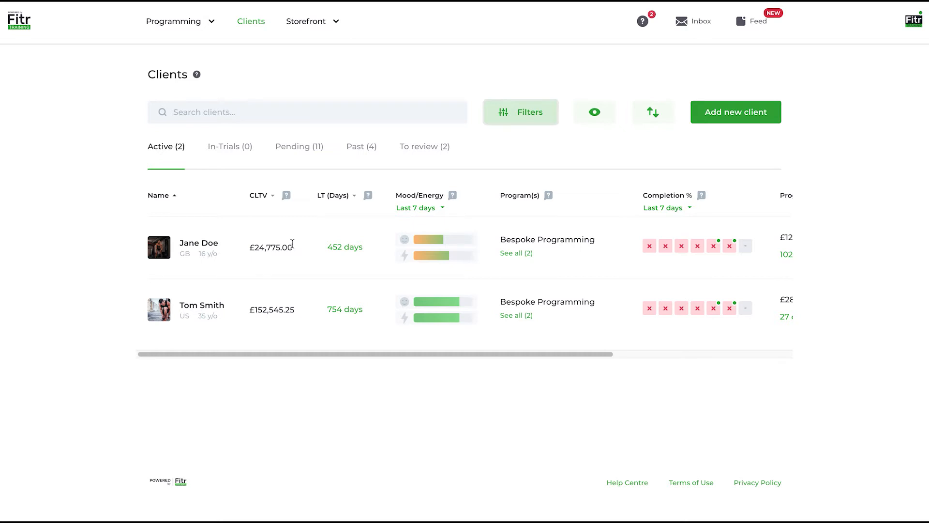
pyautogui.moveTo(368, 197)
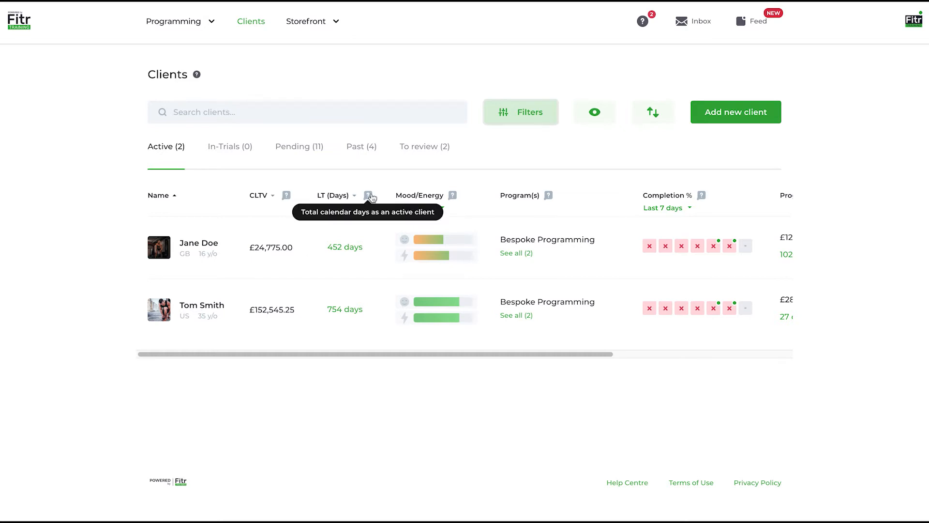
pyautogui.moveTo(355, 245)
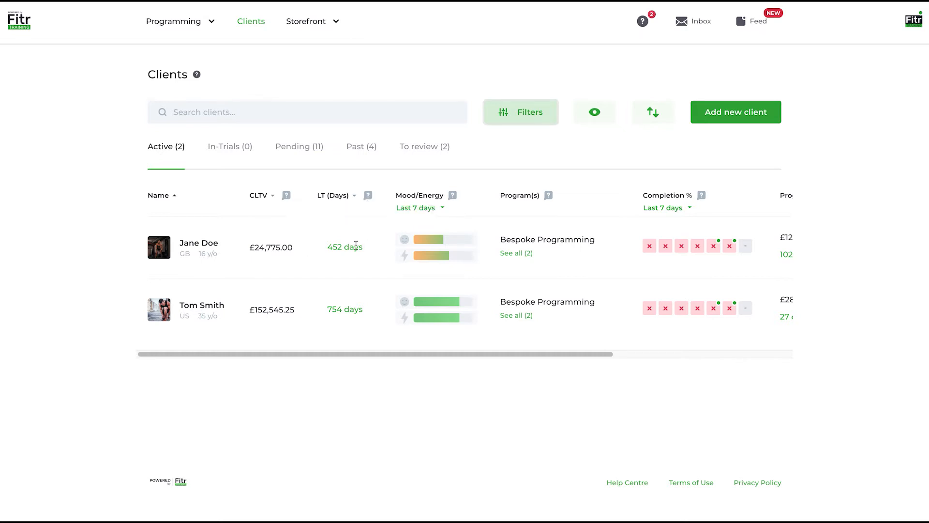
pyautogui.moveTo(340, 262)
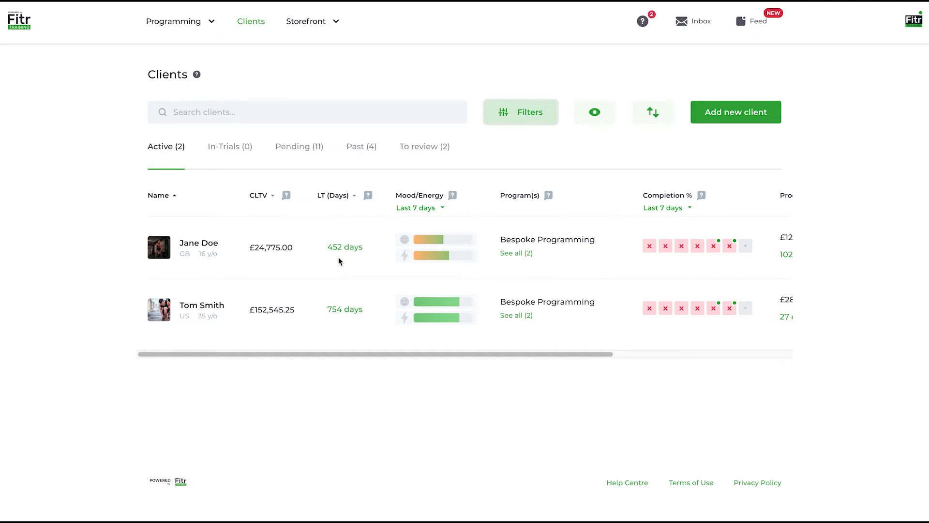
pyautogui.moveTo(421, 207)
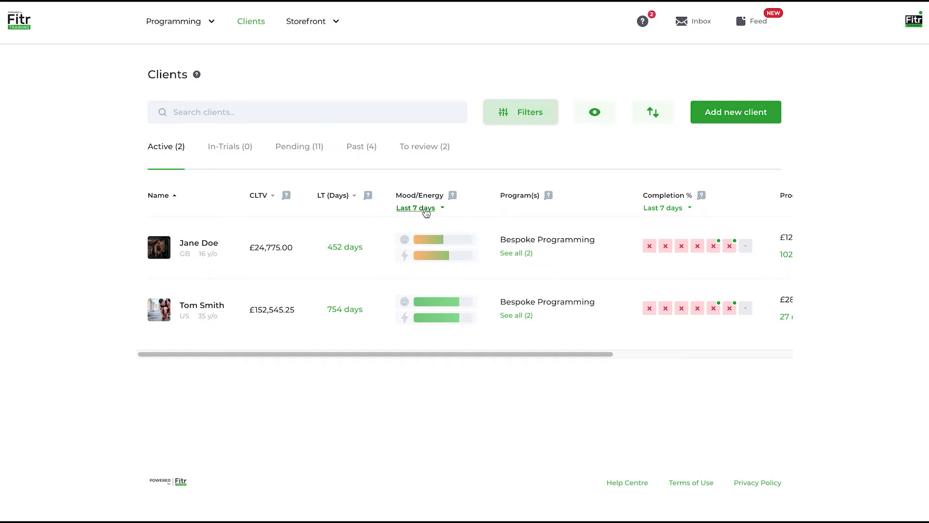
pyautogui.moveTo(453, 195)
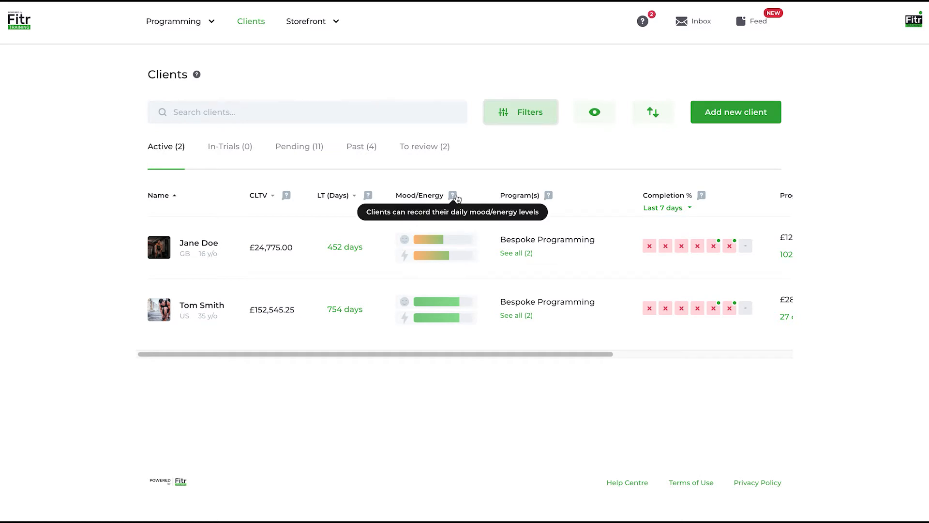
pyautogui.moveTo(387, 271)
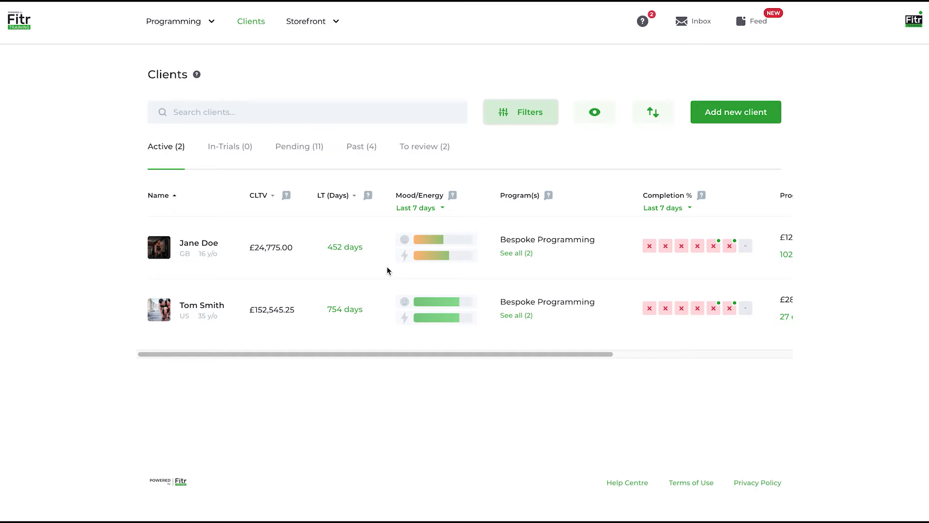
pyautogui.moveTo(443, 245)
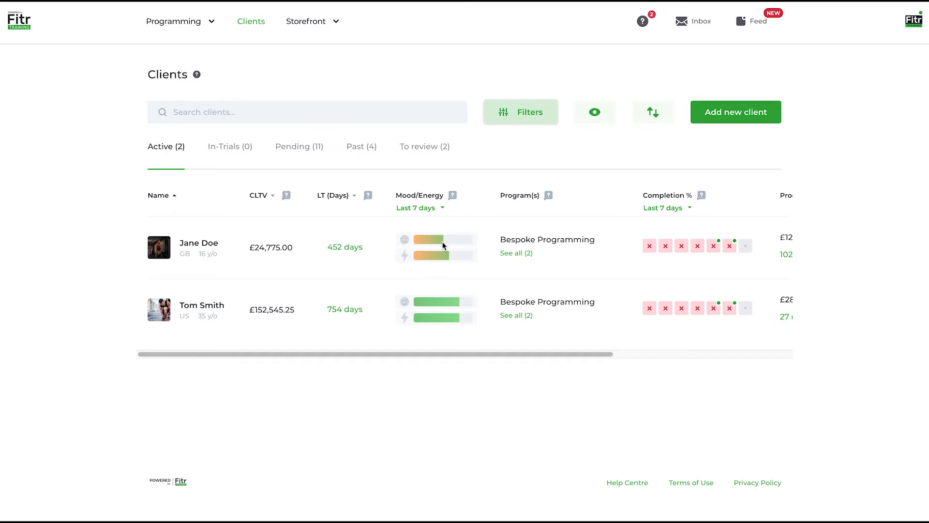
pyautogui.moveTo(440, 263)
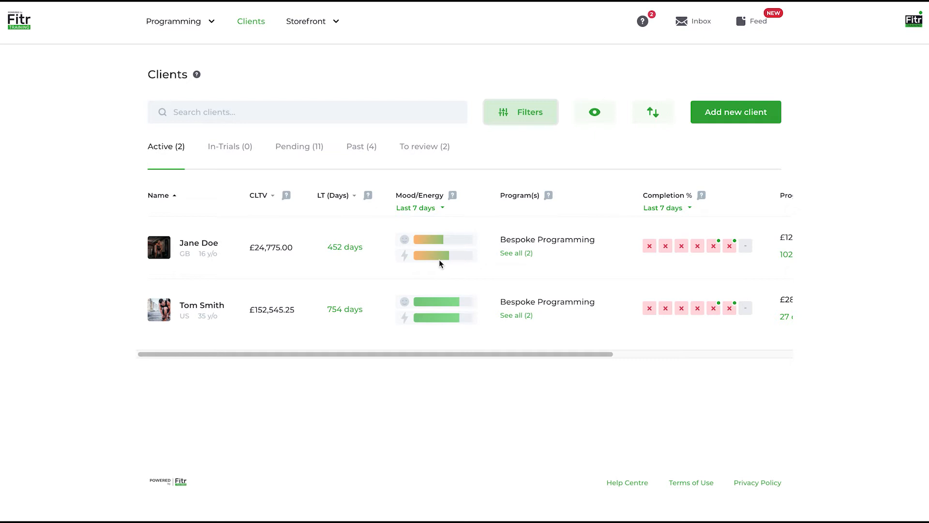
pyautogui.moveTo(407, 280)
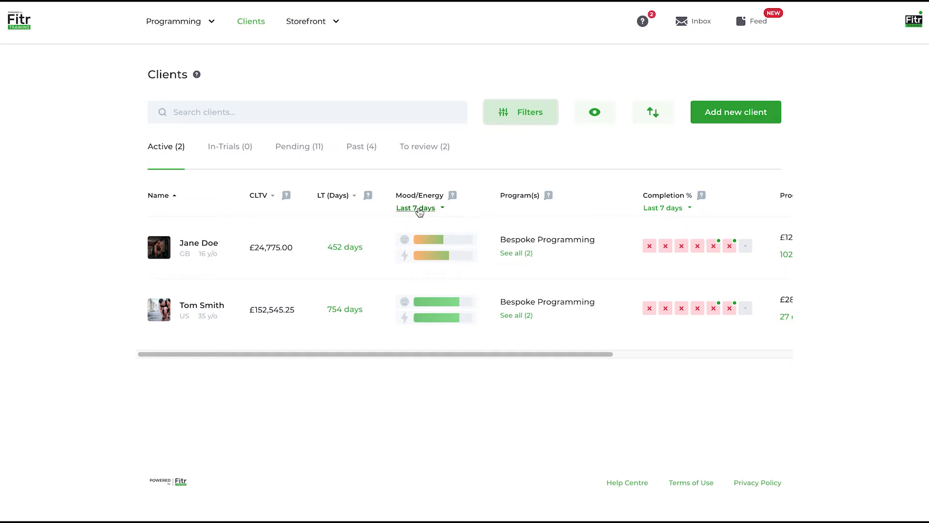
pyautogui.click(418, 207)
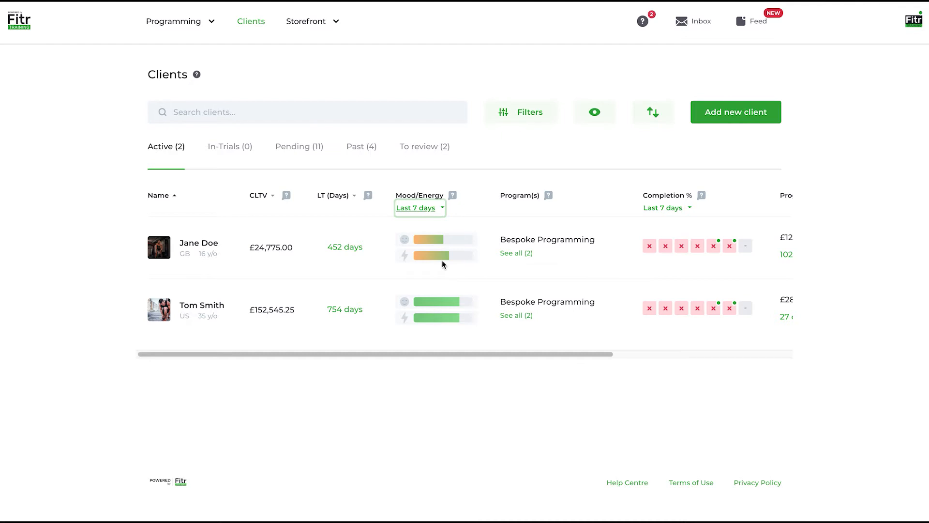
pyautogui.moveTo(497, 302)
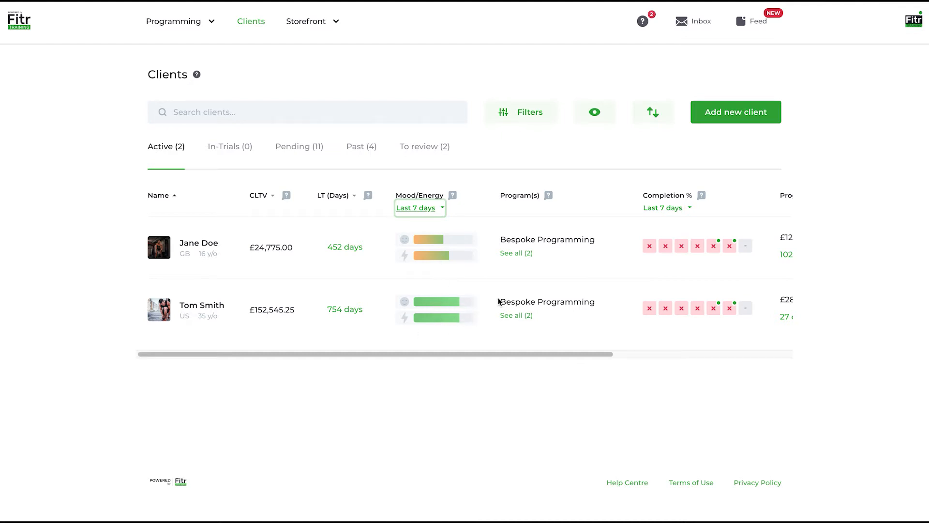
pyautogui.moveTo(447, 260)
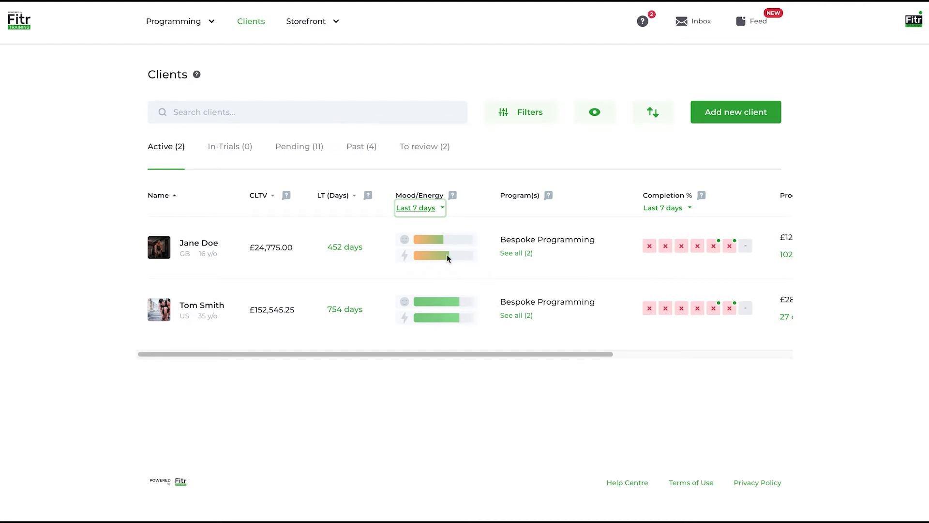
pyautogui.moveTo(492, 182)
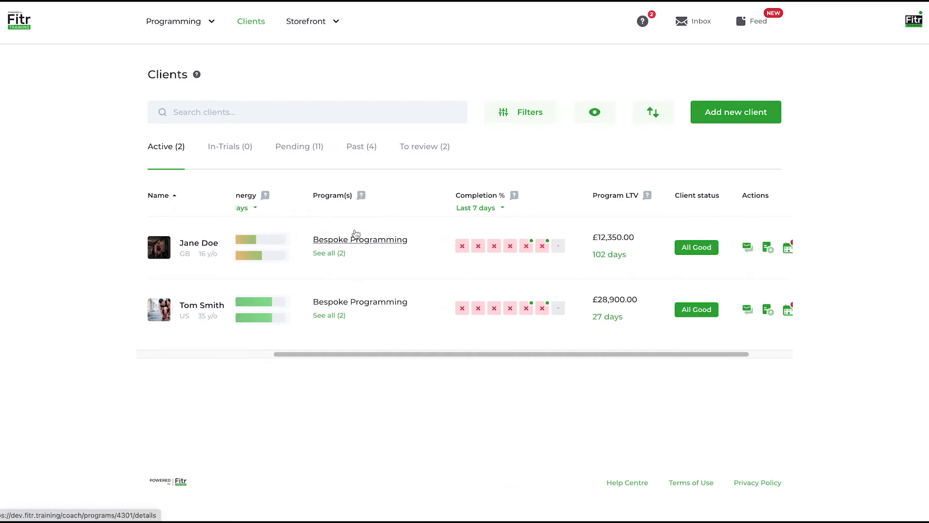
pyautogui.moveTo(329, 253)
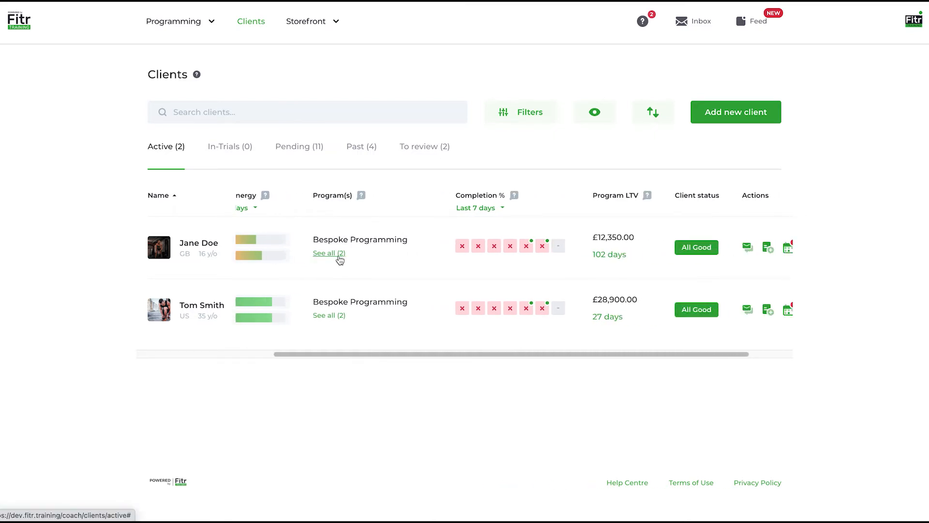
pyautogui.click(329, 253)
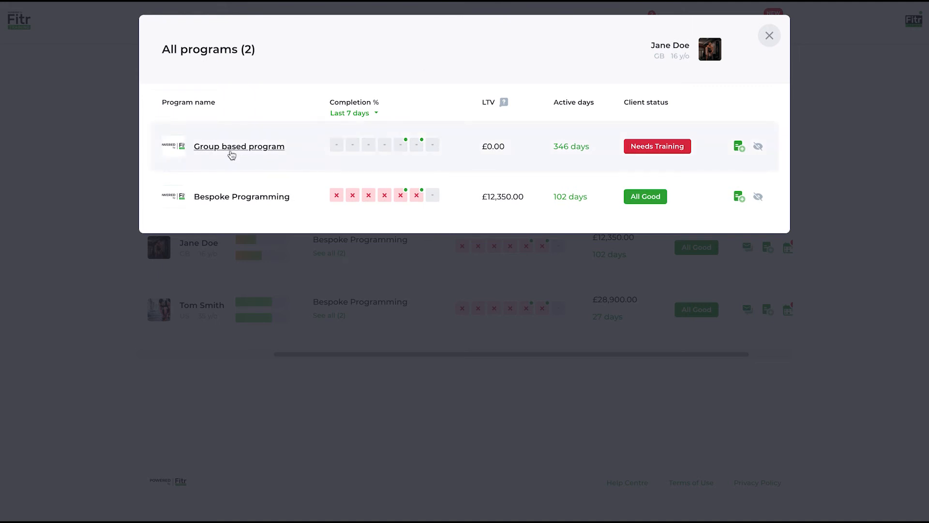
pyautogui.moveTo(644, 144)
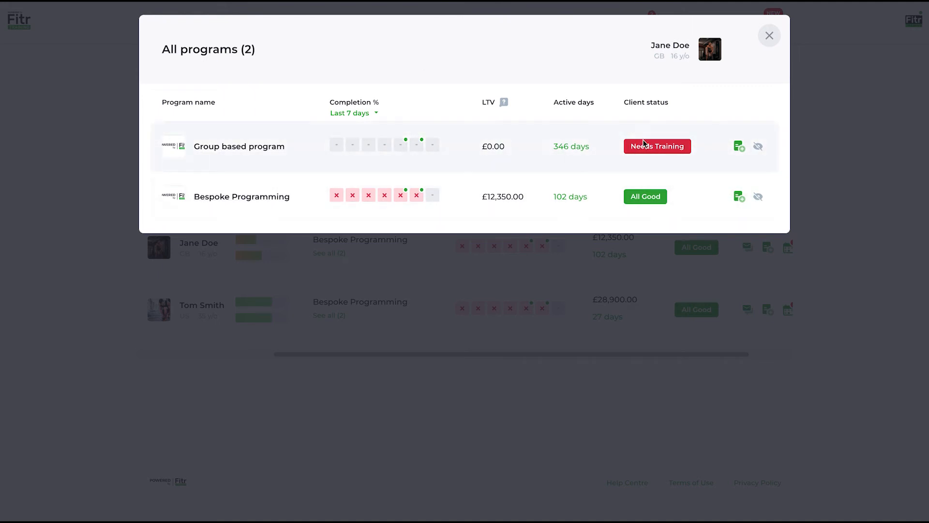
pyautogui.moveTo(586, 140)
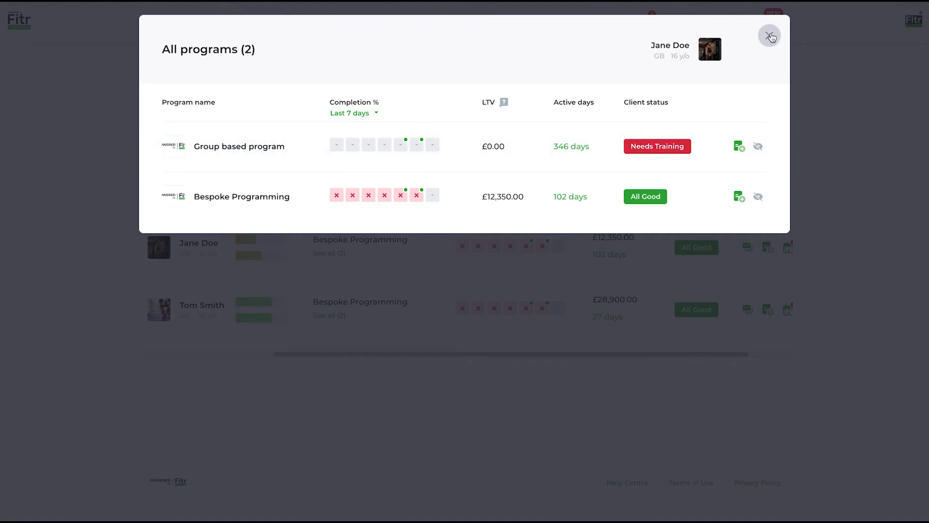
pyautogui.click(770, 36)
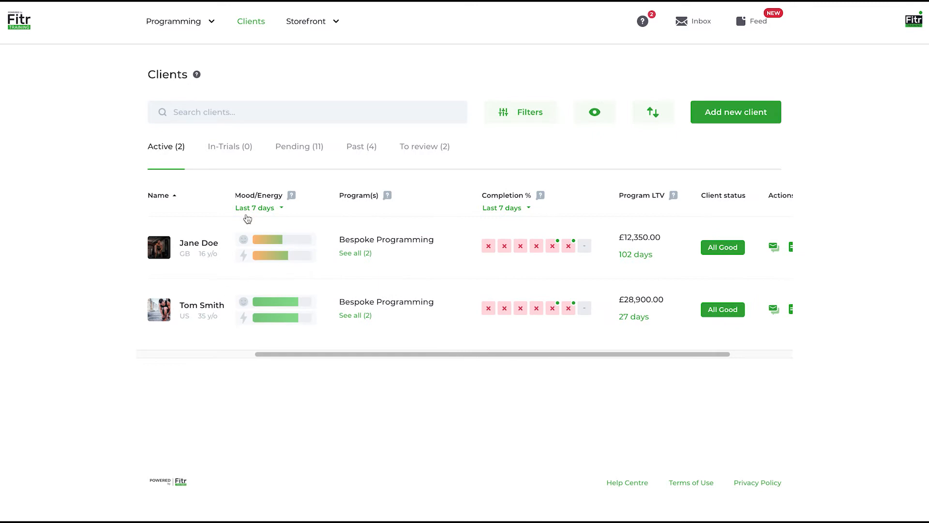
pyautogui.moveTo(475, 241)
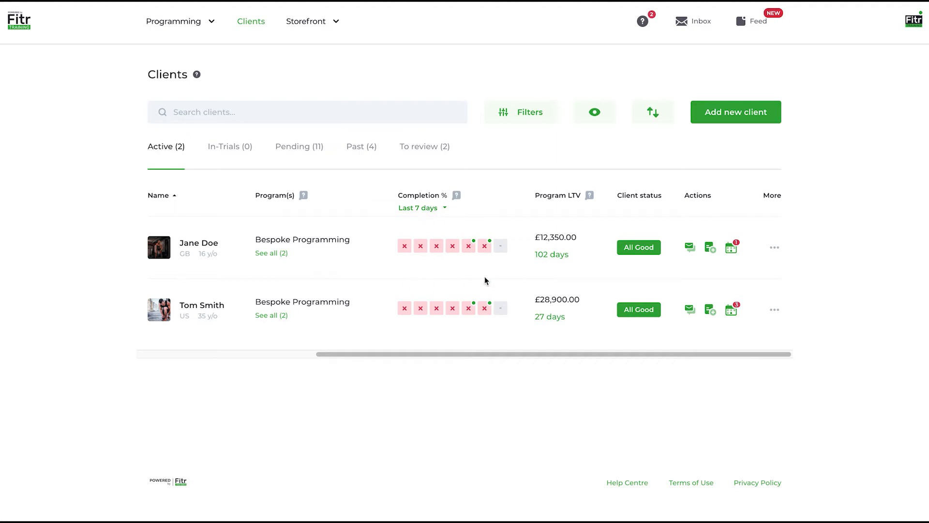
pyautogui.click(457, 195)
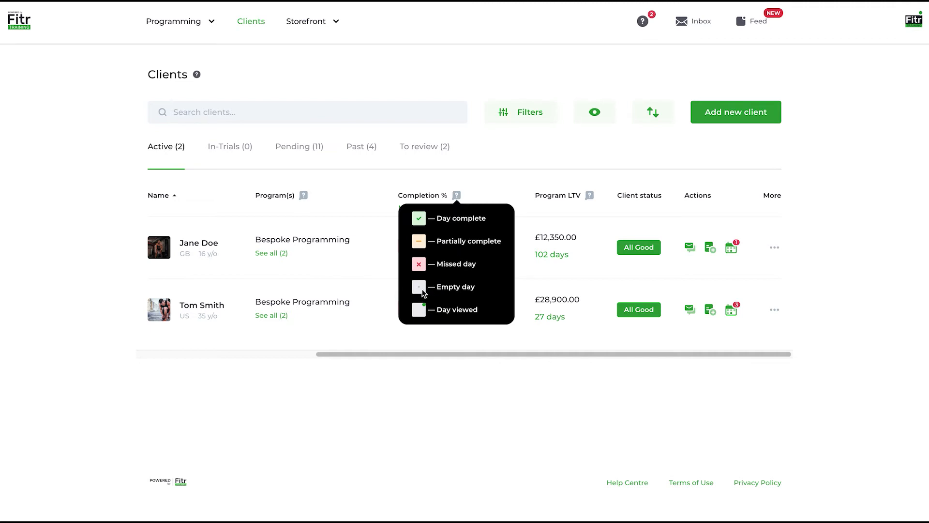
pyautogui.moveTo(495, 213)
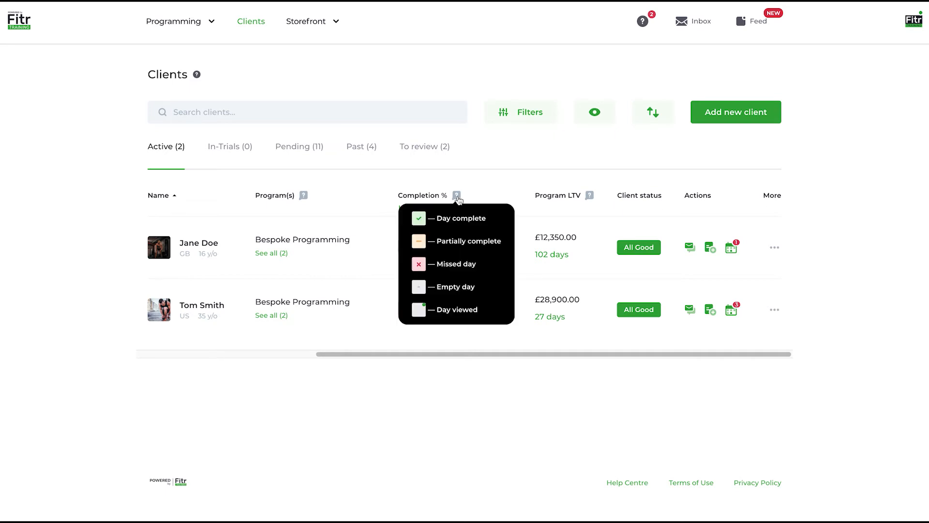
pyautogui.moveTo(429, 313)
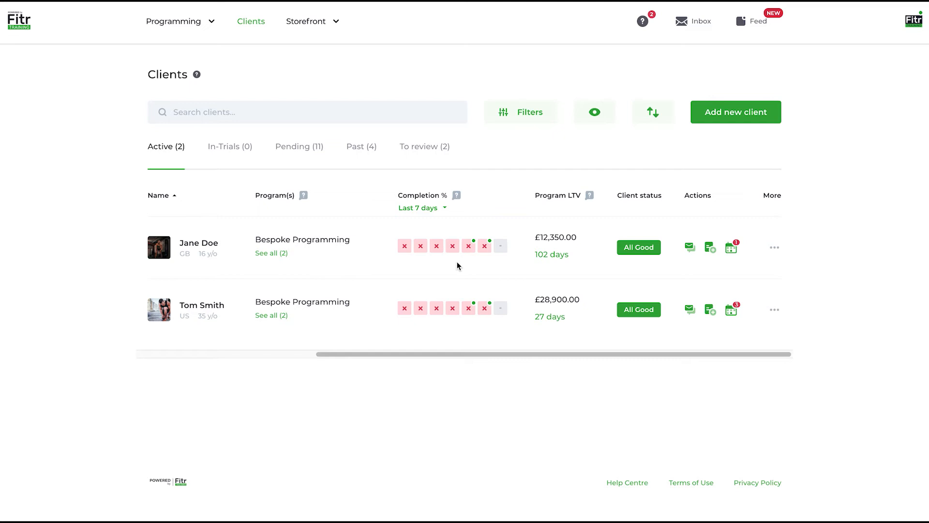
pyautogui.moveTo(495, 256)
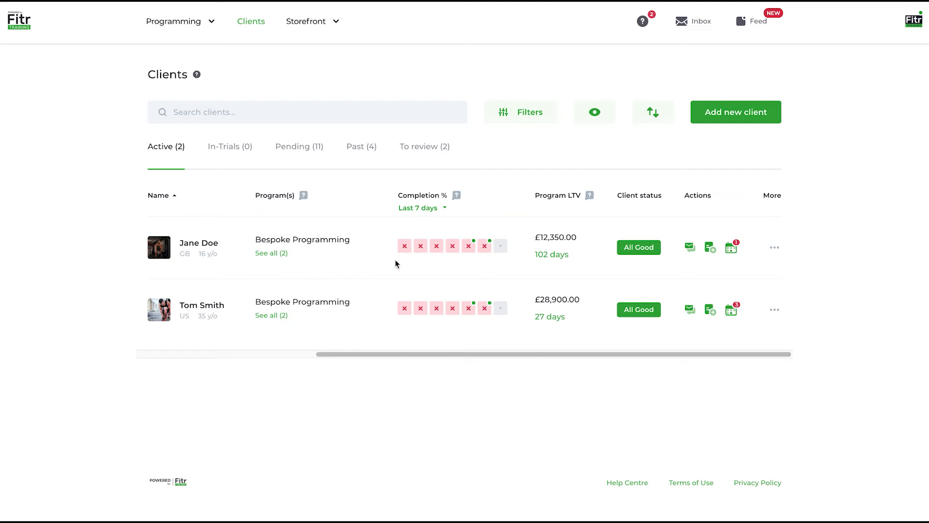
pyautogui.moveTo(409, 263)
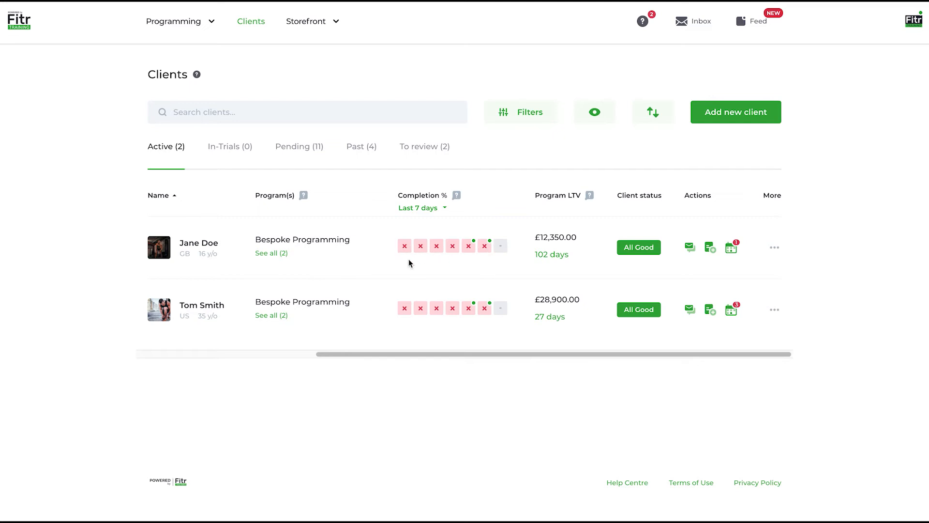
pyautogui.moveTo(390, 253)
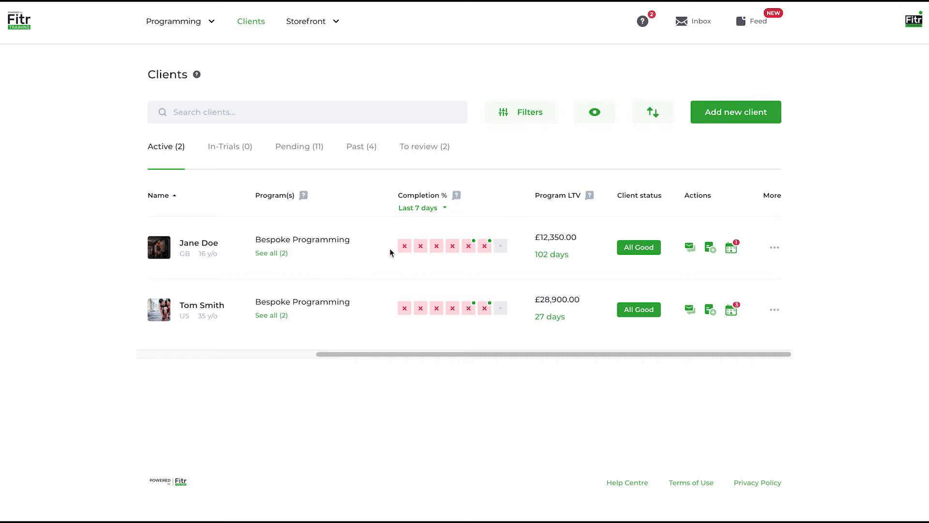
pyautogui.moveTo(469, 249)
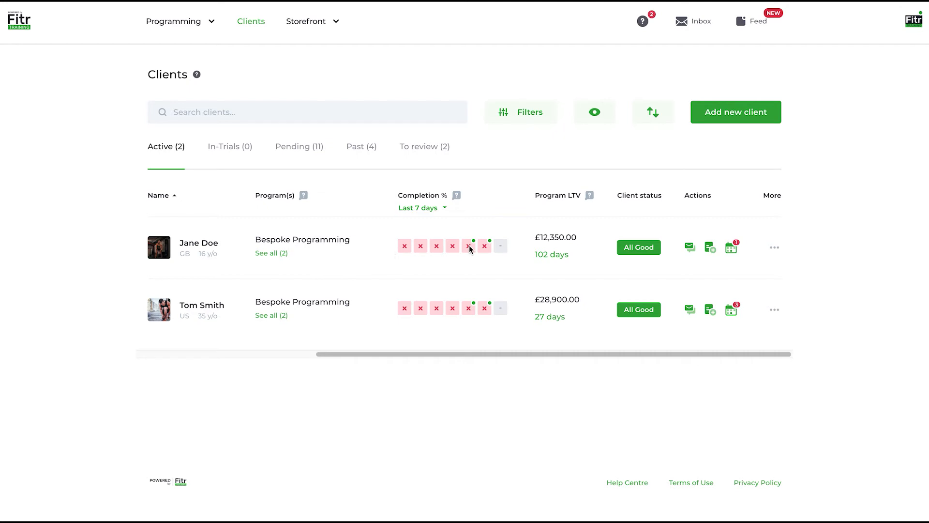
pyautogui.moveTo(445, 268)
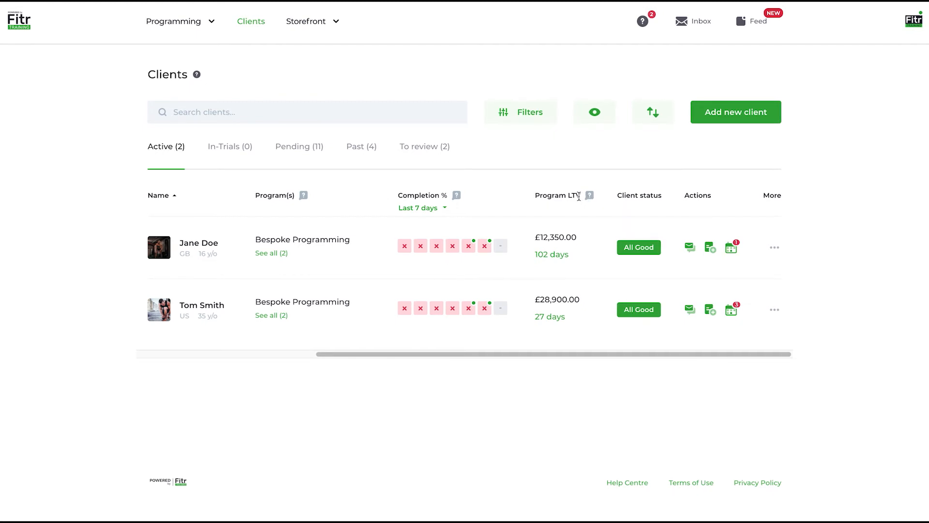
pyautogui.moveTo(558, 240)
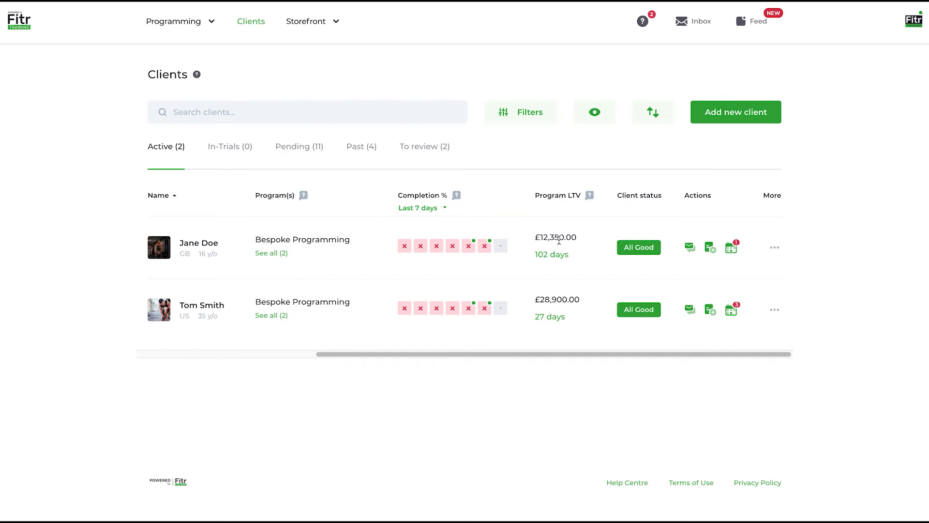
pyautogui.moveTo(301, 239)
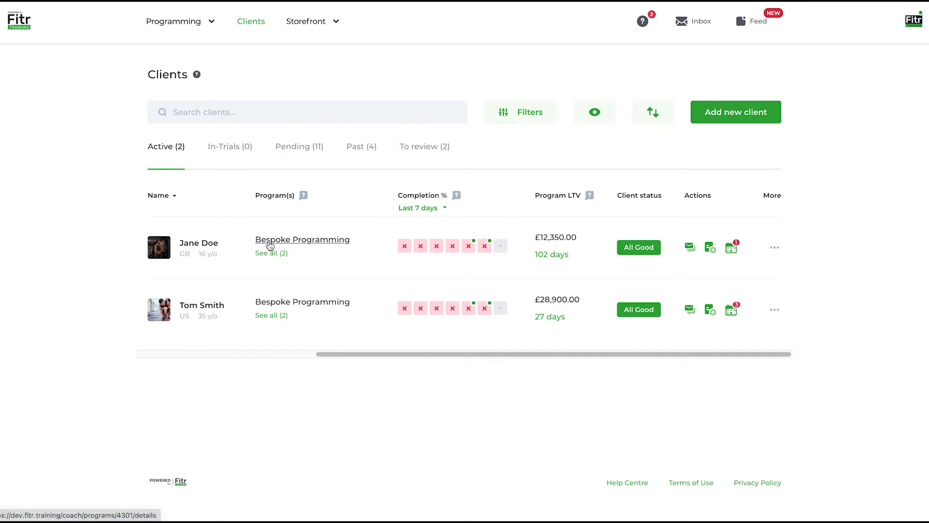
pyautogui.click(271, 252)
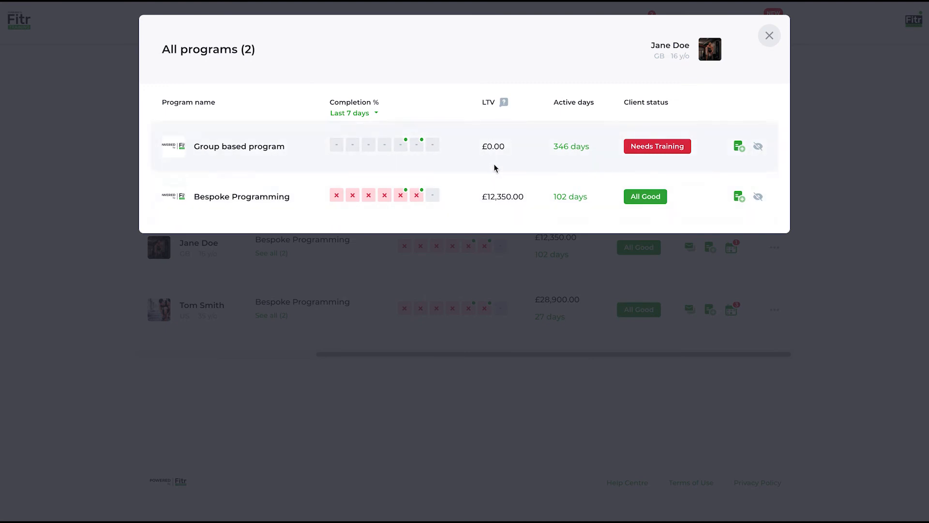
pyautogui.moveTo(240, 146)
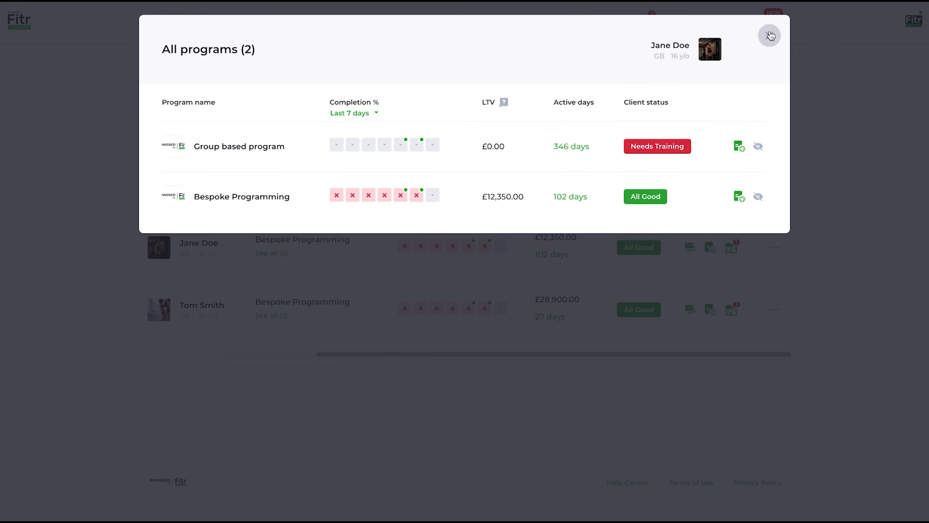
pyautogui.click(769, 35)
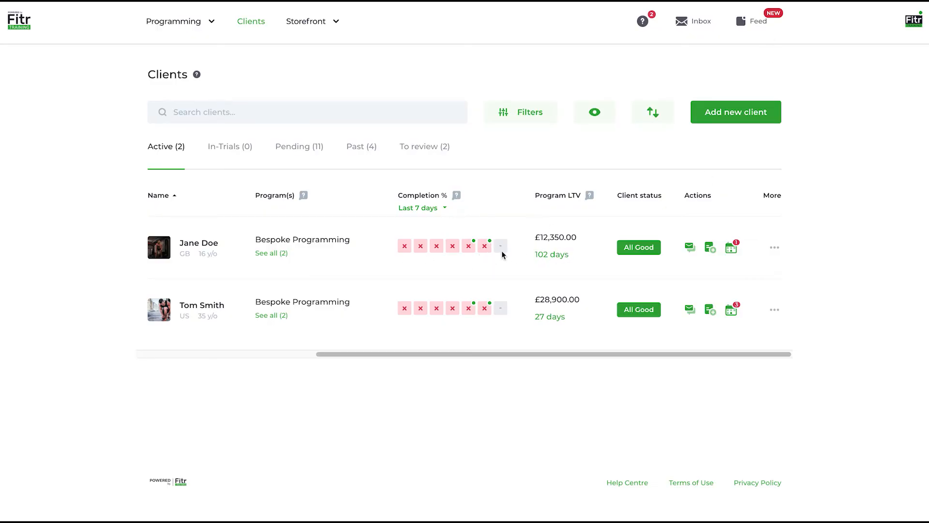
pyautogui.moveTo(636, 192)
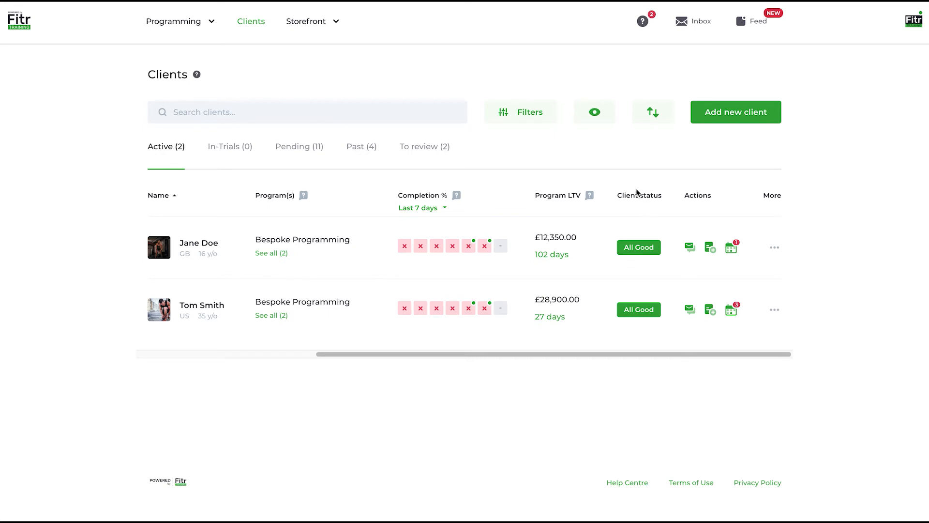
pyautogui.moveTo(638, 304)
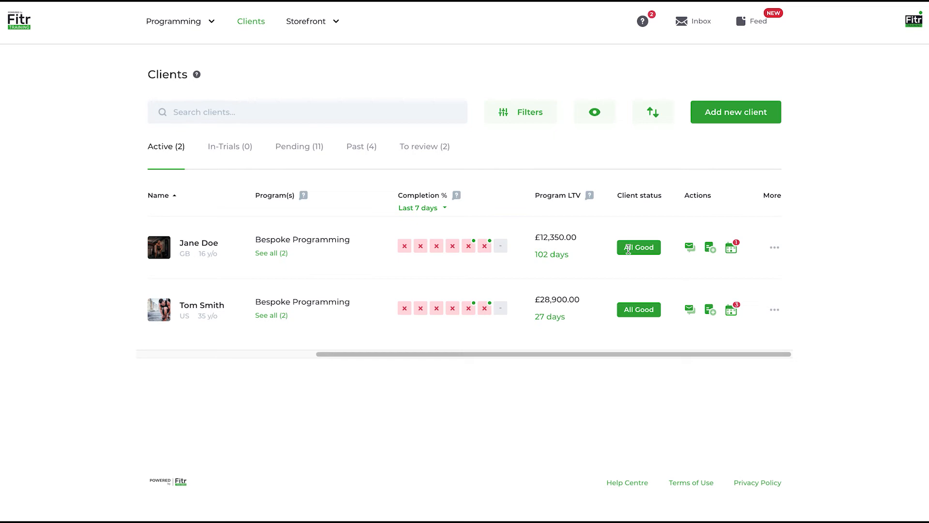
pyautogui.moveTo(628, 247)
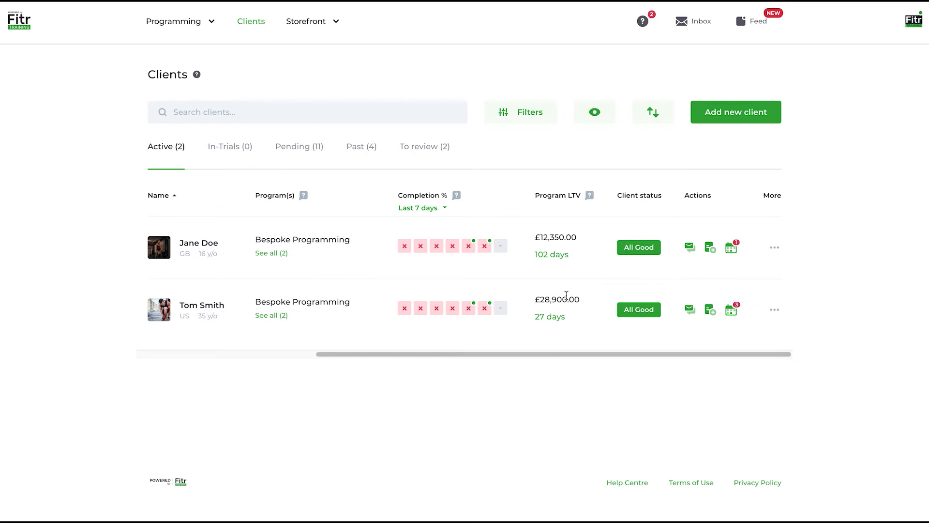
pyautogui.moveTo(689, 247)
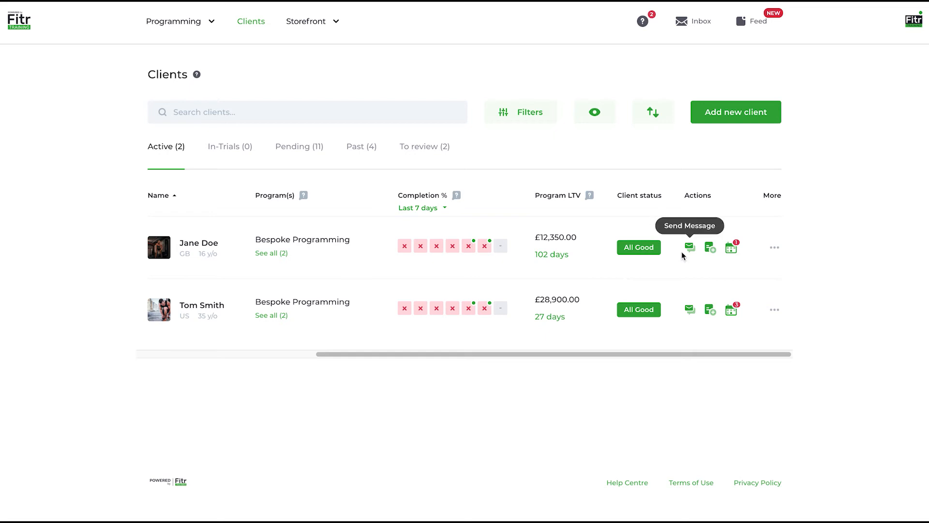
pyautogui.click(689, 246)
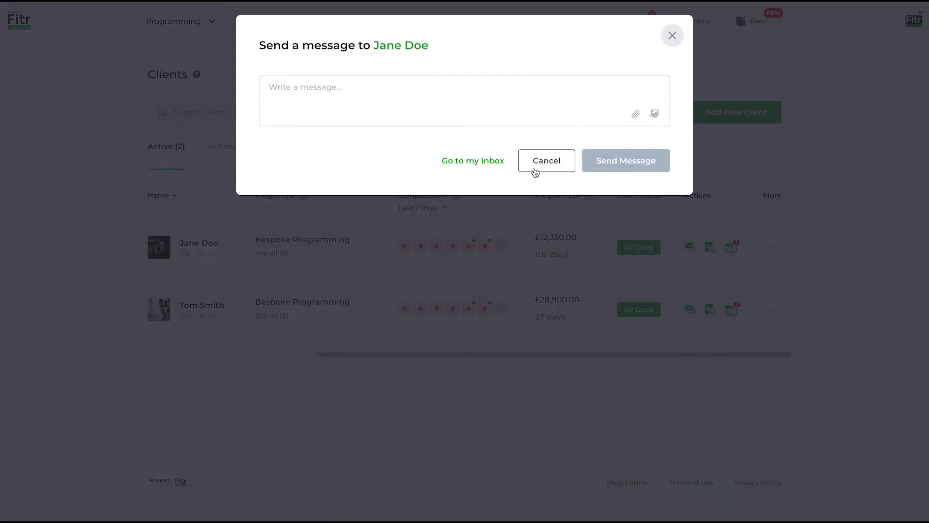
pyautogui.click(546, 159)
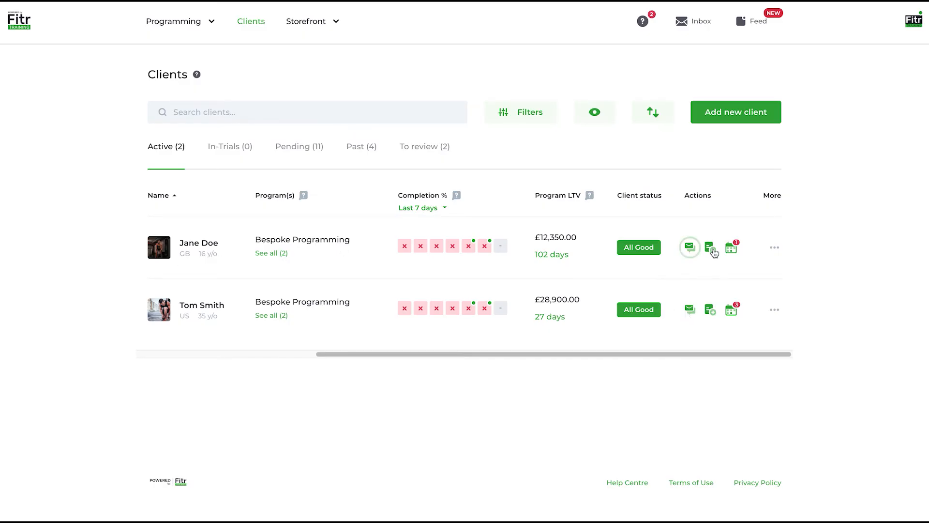
pyautogui.moveTo(709, 247)
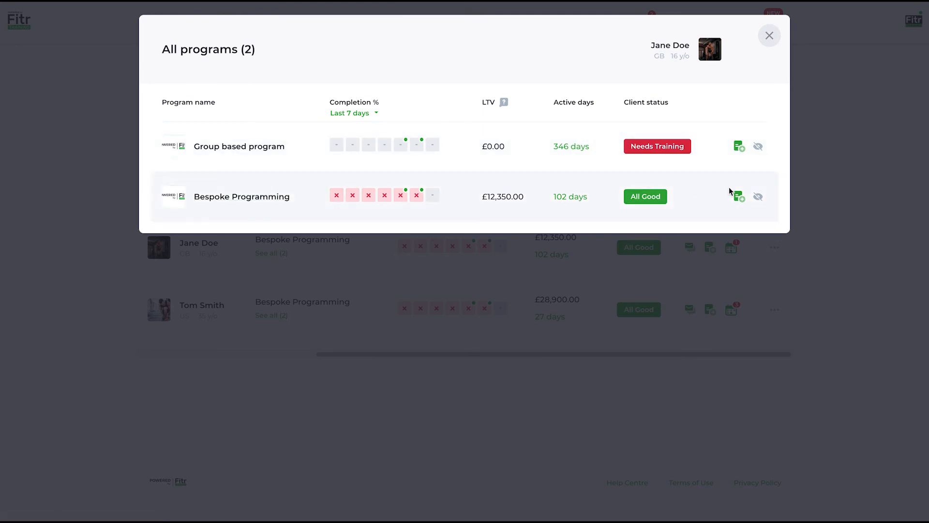
pyautogui.moveTo(334, 215)
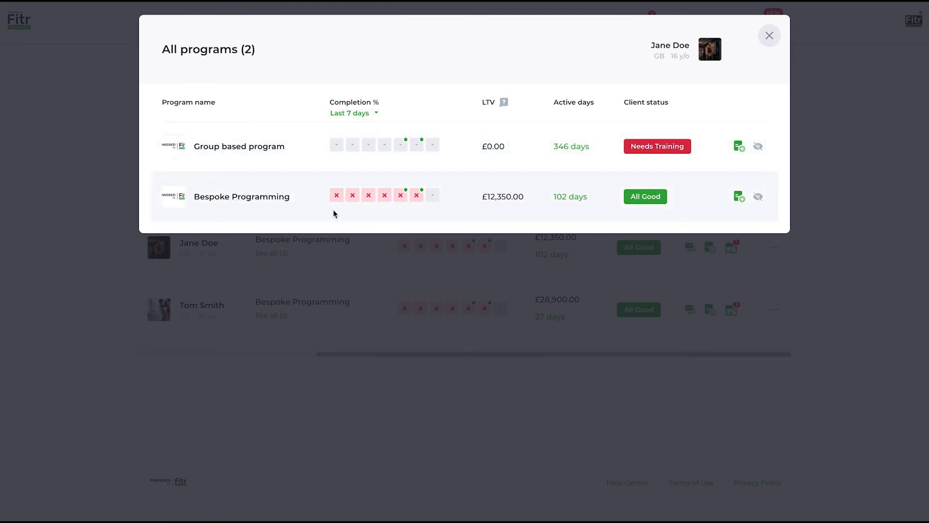
pyautogui.moveTo(242, 196)
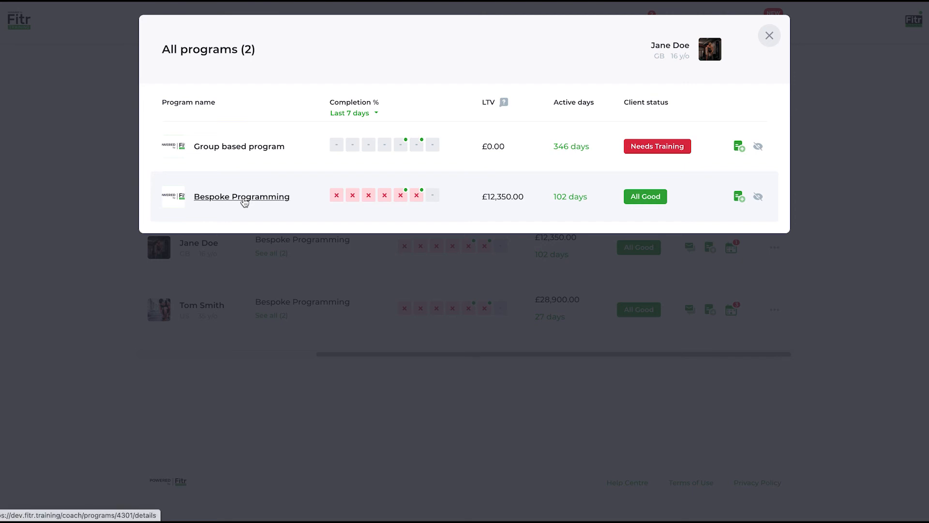
pyautogui.moveTo(739, 196)
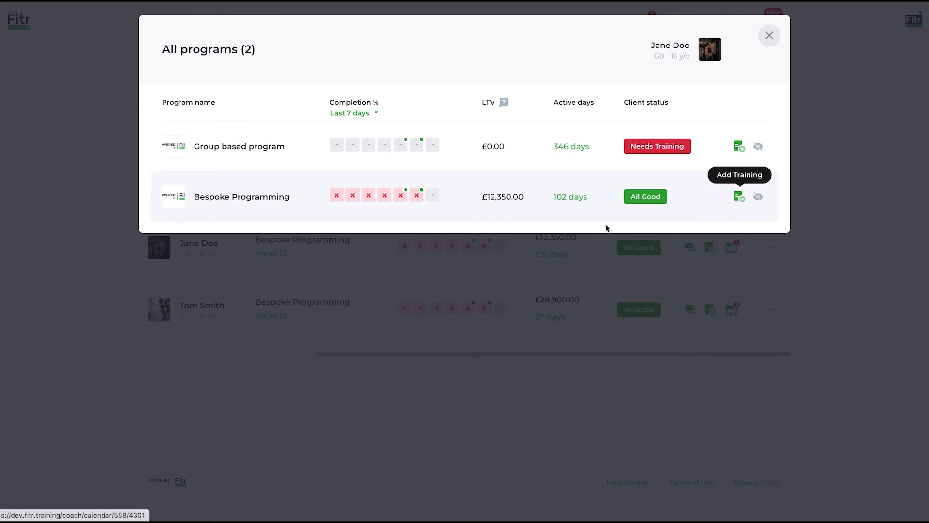
pyautogui.moveTo(738, 147)
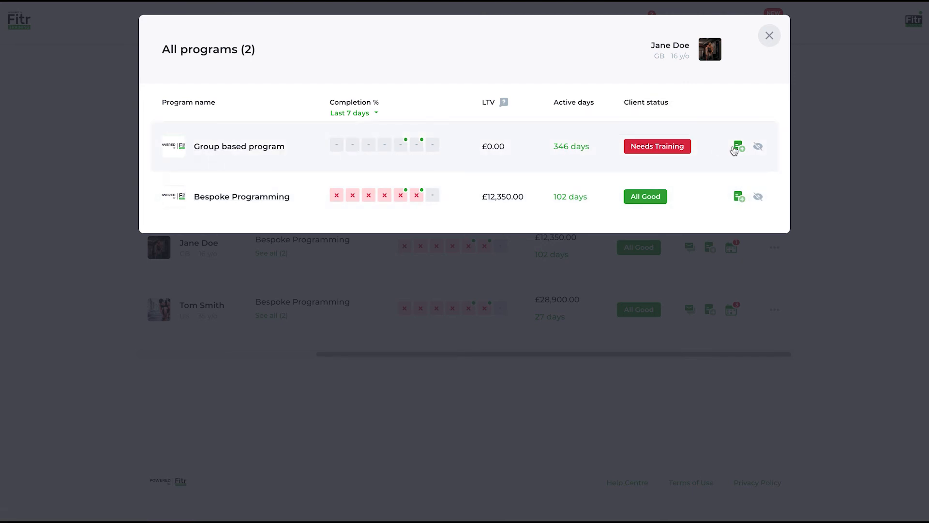
pyautogui.click(770, 35)
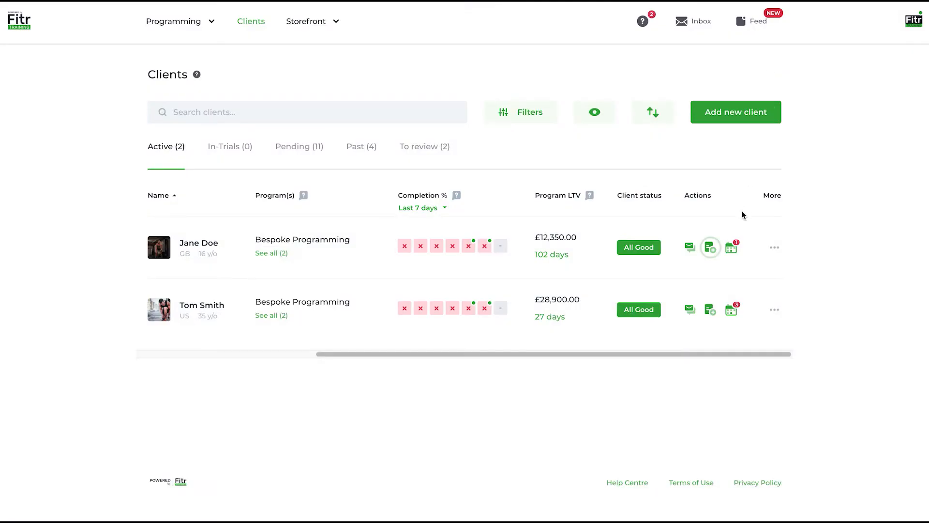
pyautogui.moveTo(731, 247)
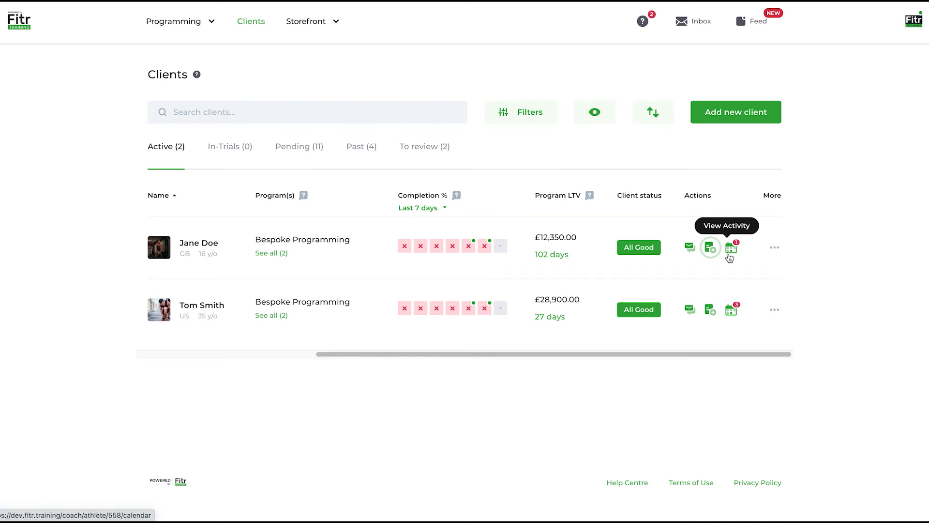
pyautogui.moveTo(780, 248)
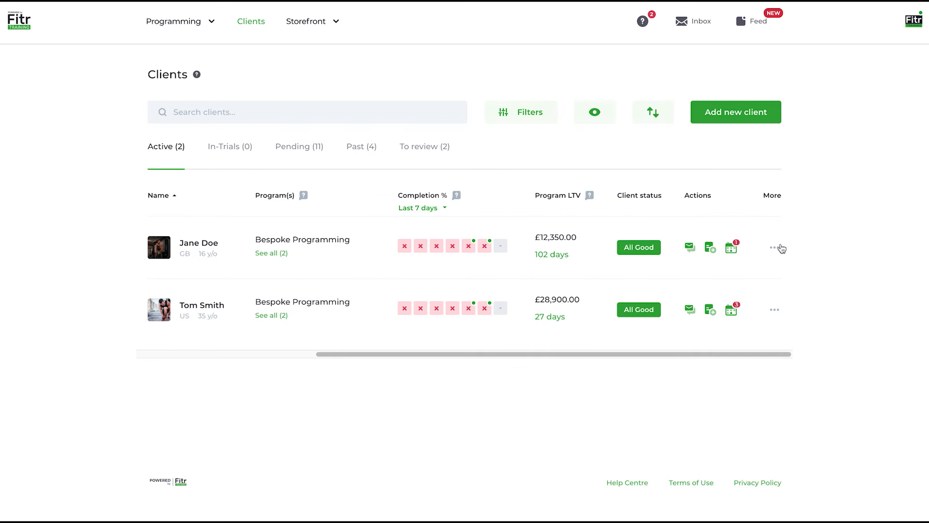
# Step: Choose Cancel Subscription from Jane Doe's More menu
pyautogui.click(775, 247)
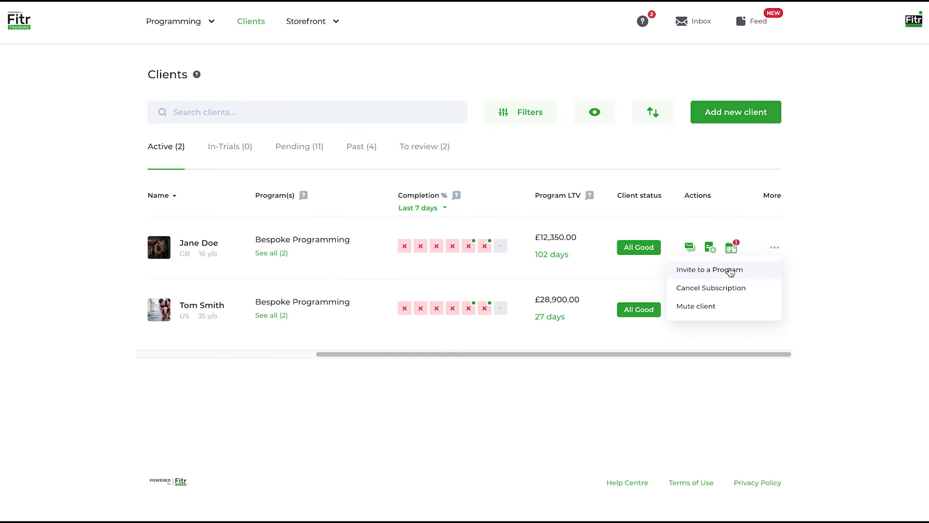
pyautogui.moveTo(724, 273)
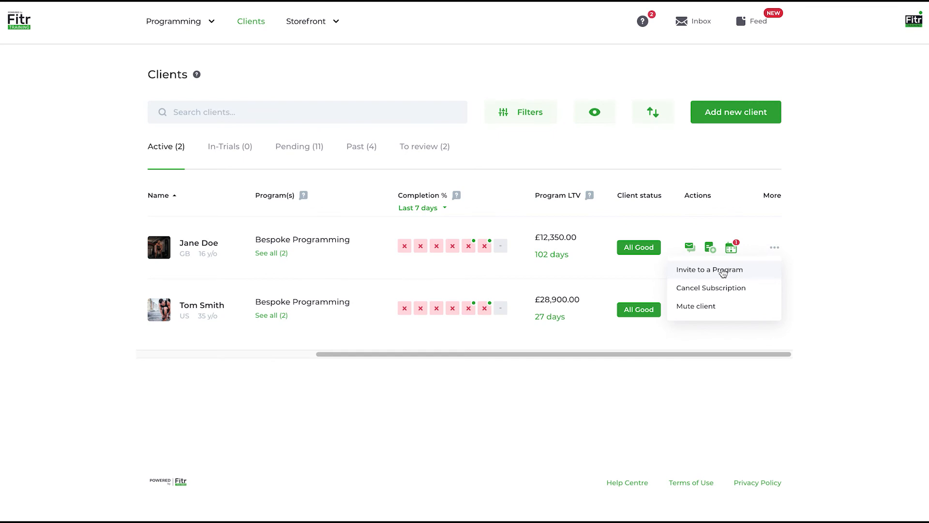
pyautogui.moveTo(716, 292)
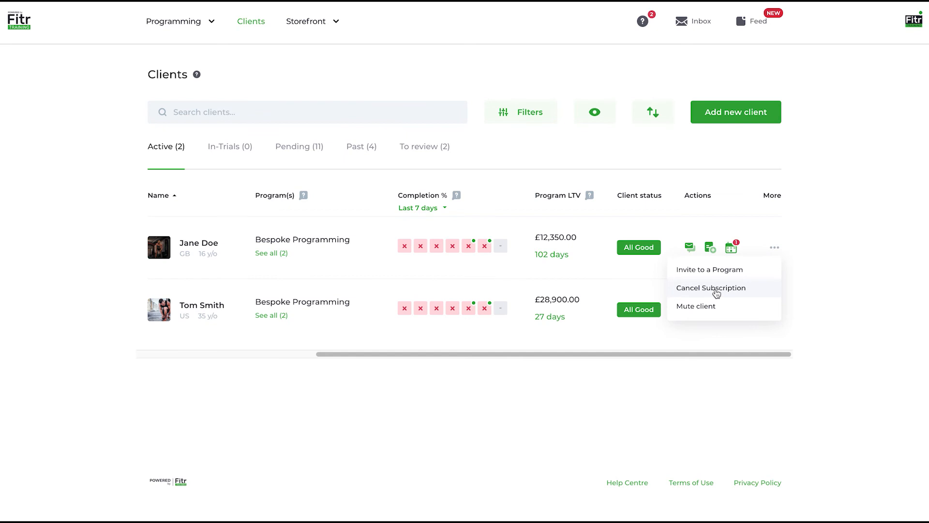
pyautogui.click(710, 287)
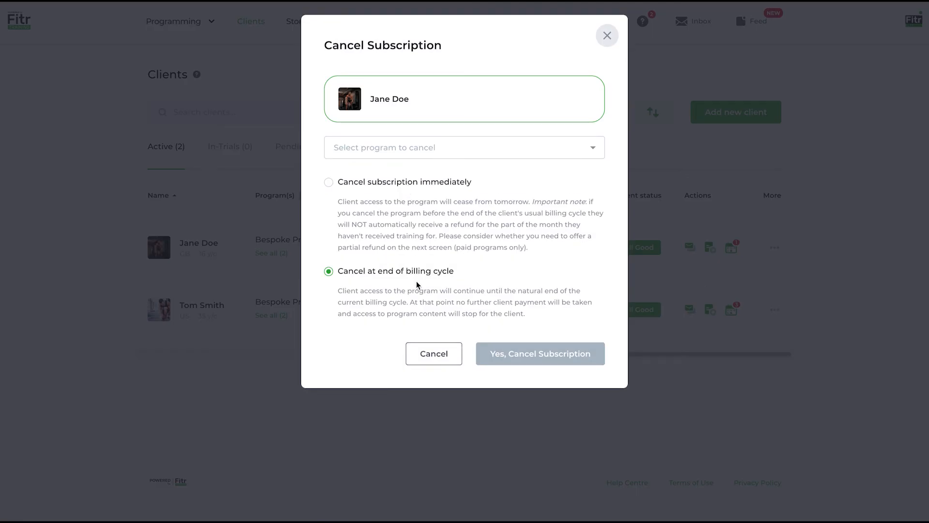
pyautogui.moveTo(401, 294)
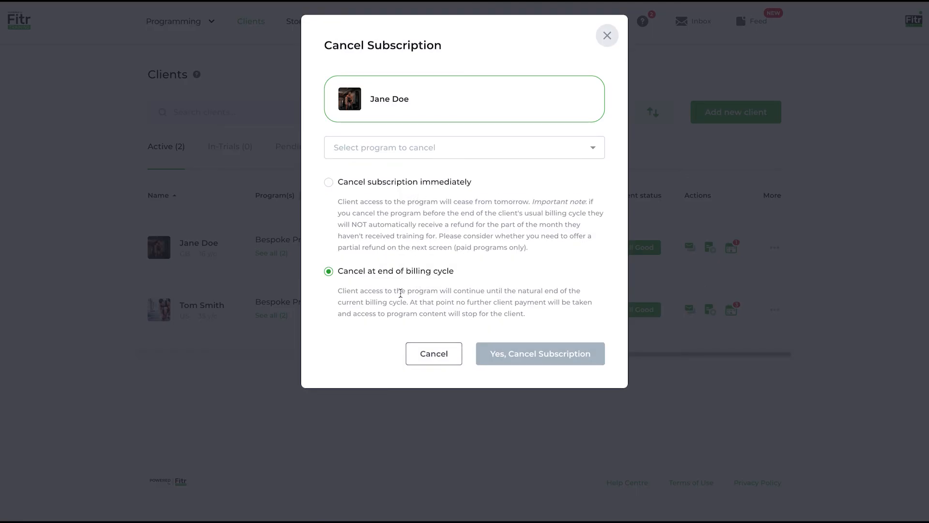
# Step: Pick Bespoke Programming, keep cancel at end of billing cycle, and proceed to Yes, Cancel Subscription
pyautogui.click(463, 147)
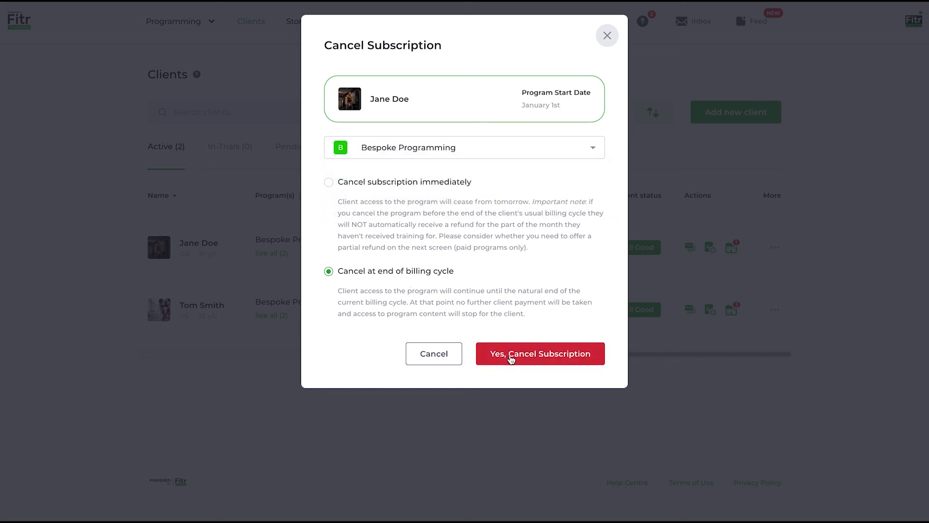
pyautogui.click(539, 353)
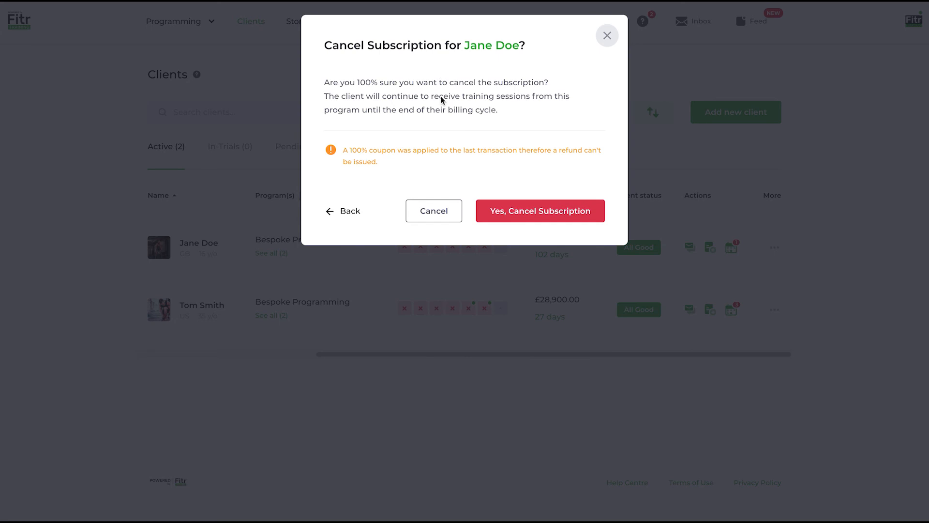
pyautogui.moveTo(384, 160)
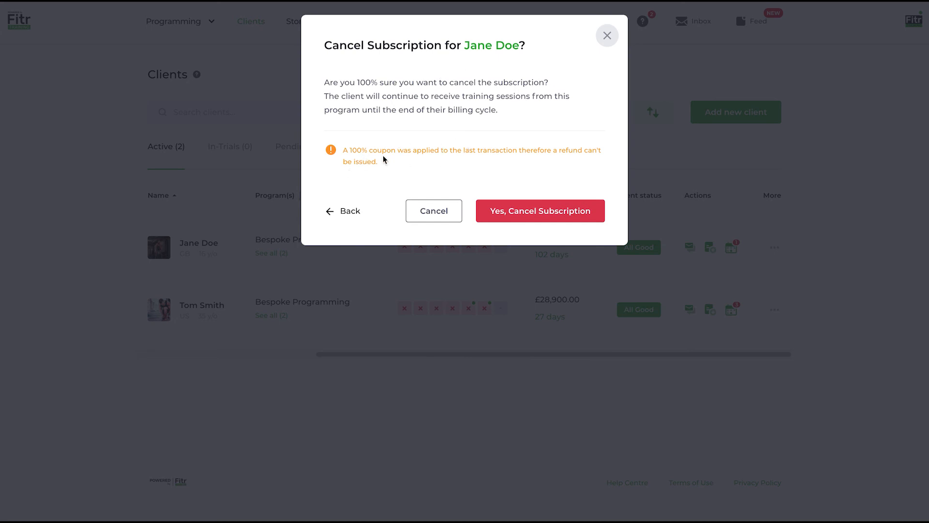
pyautogui.moveTo(349, 211)
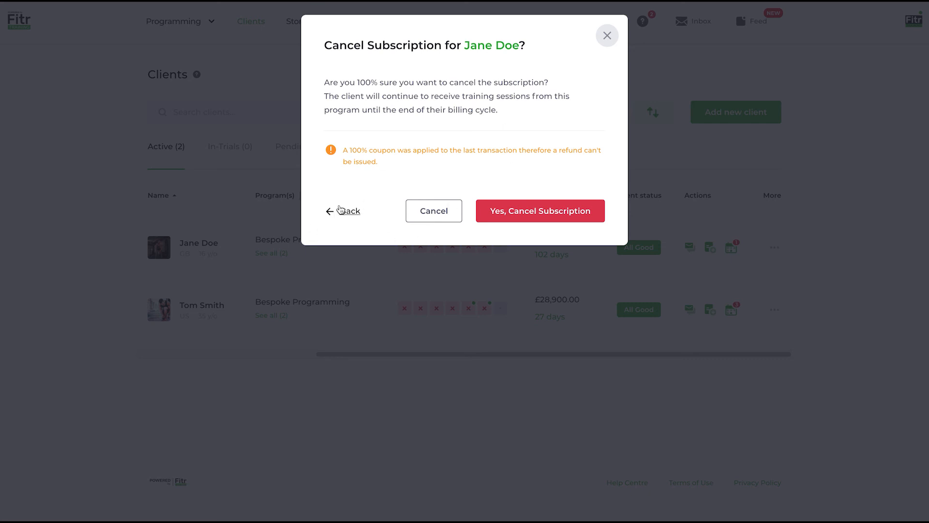
pyautogui.moveTo(349, 212)
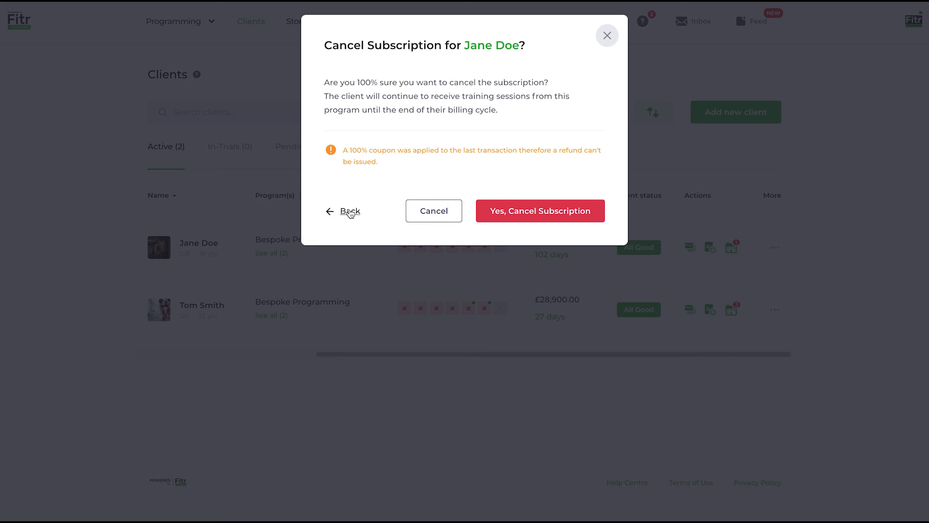
# Step: Back out of the final cancellation confirmation without cancelling
pyautogui.click(346, 212)
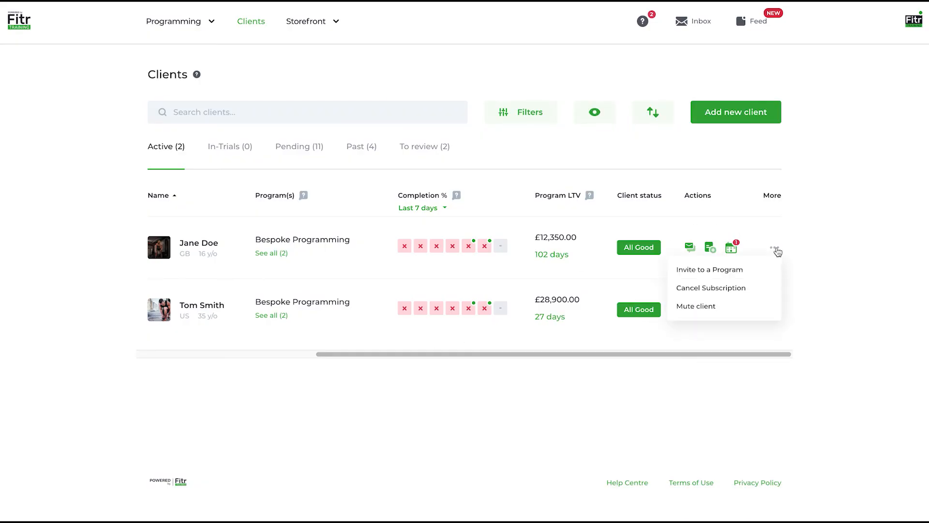
pyautogui.moveTo(696, 306)
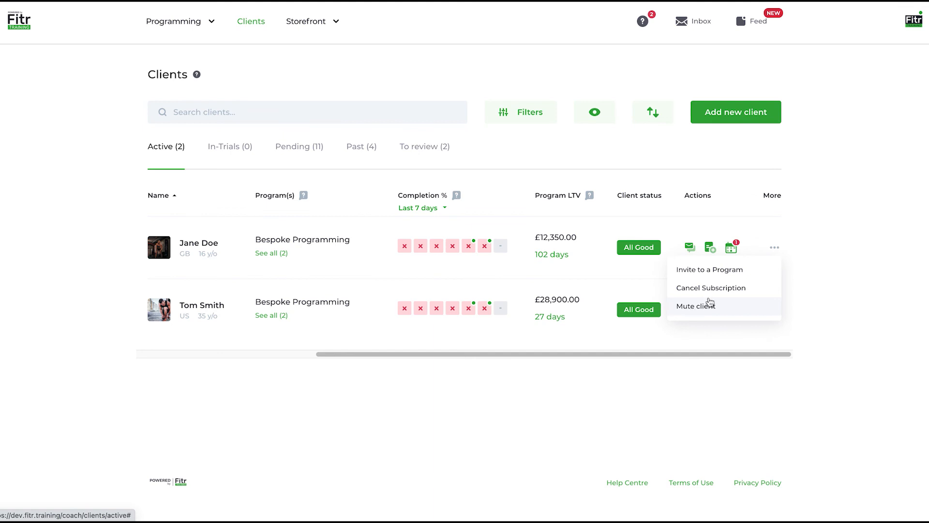
pyautogui.moveTo(727, 288)
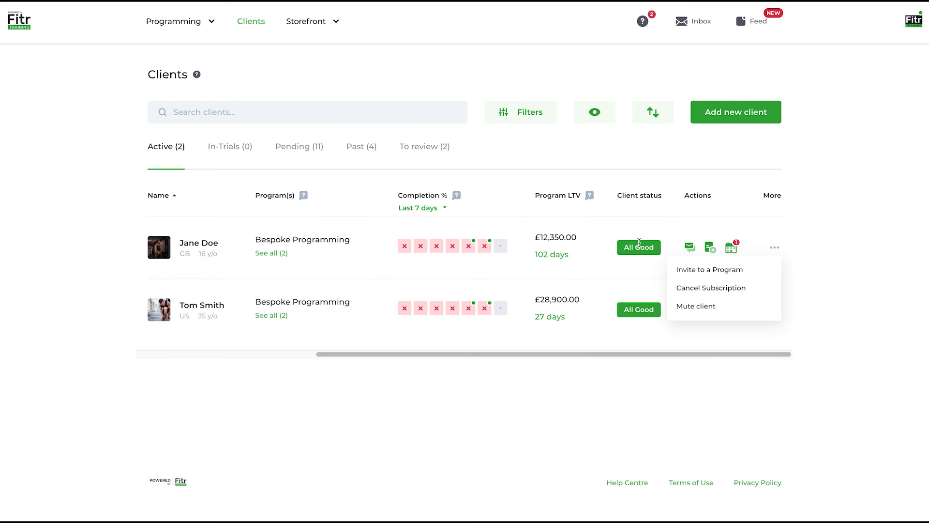
pyautogui.moveTo(688, 247)
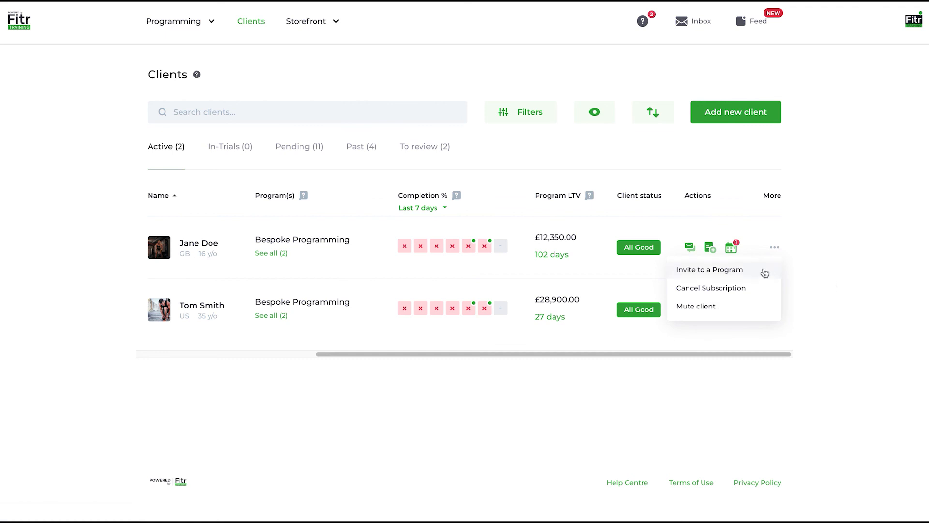
# Step: Close Jane Doe's More menu with nothing chosen
pyautogui.click(774, 247)
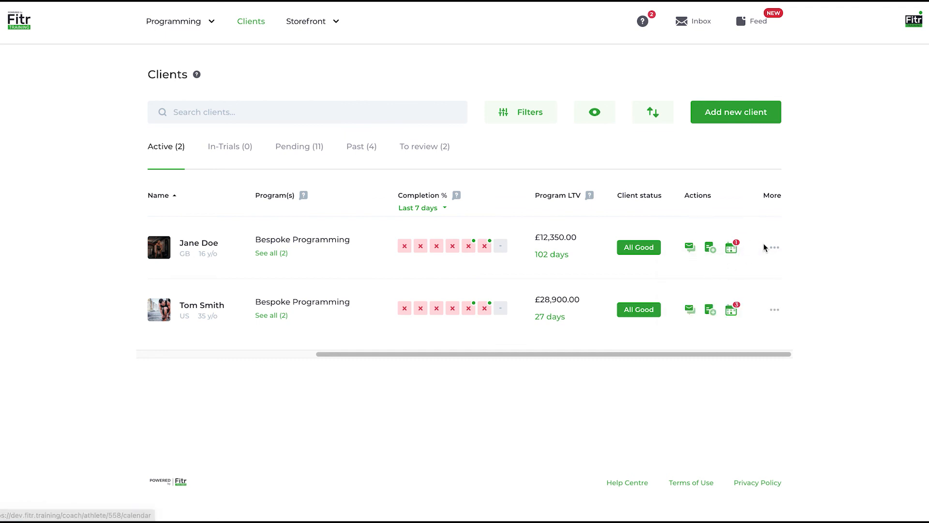
pyautogui.click(774, 247)
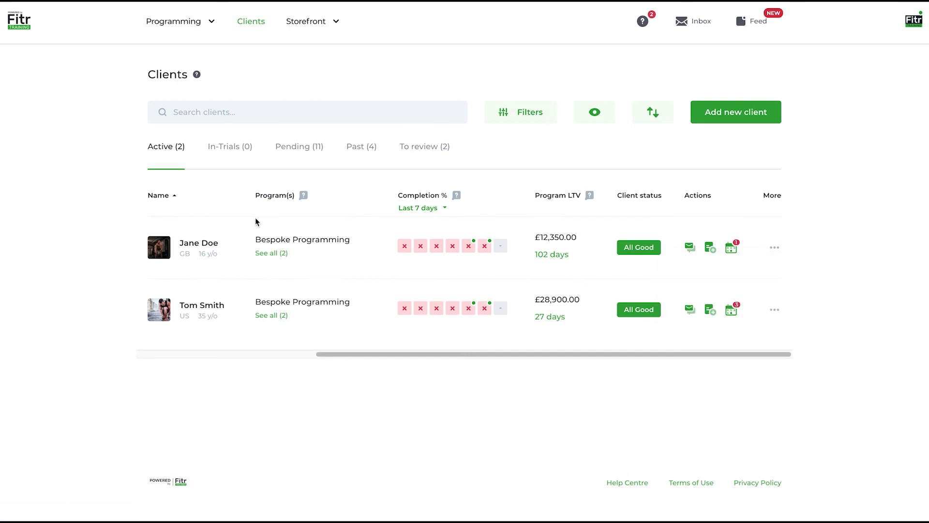
pyautogui.moveTo(199, 243)
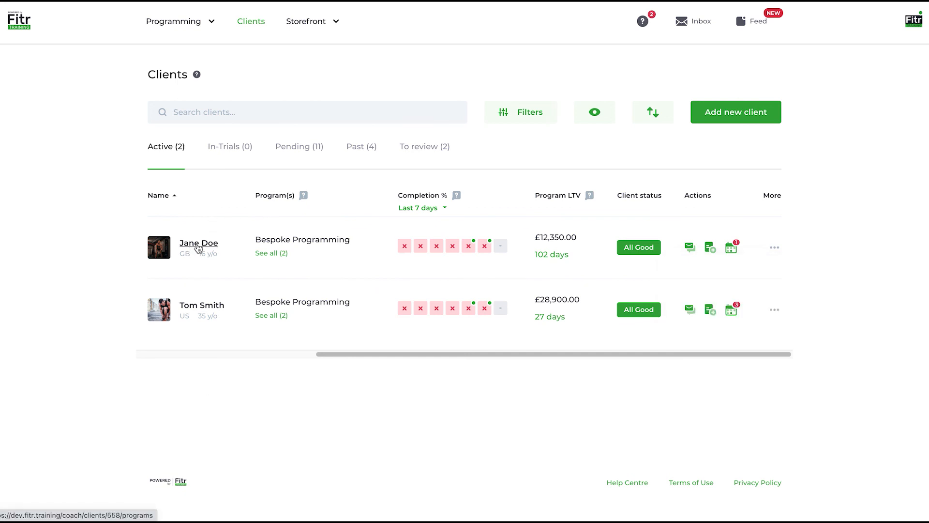
# Step: Open Jane Doe's client detail page from the Clients list
pyautogui.click(198, 242)
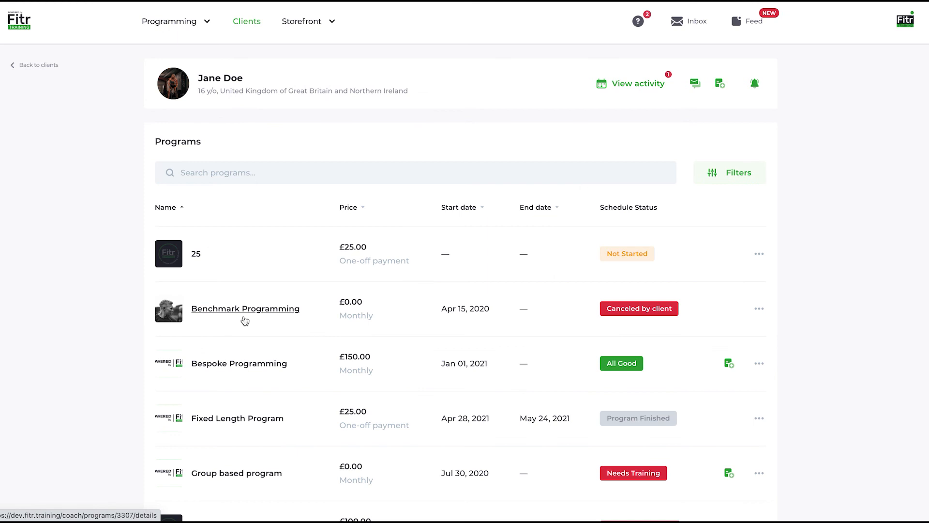
pyautogui.moveTo(368, 331)
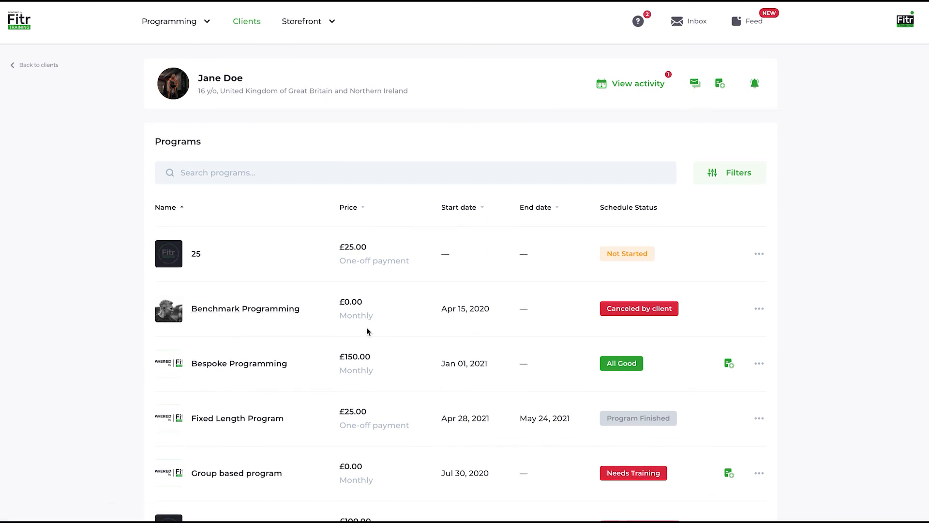
pyautogui.moveTo(165, 150)
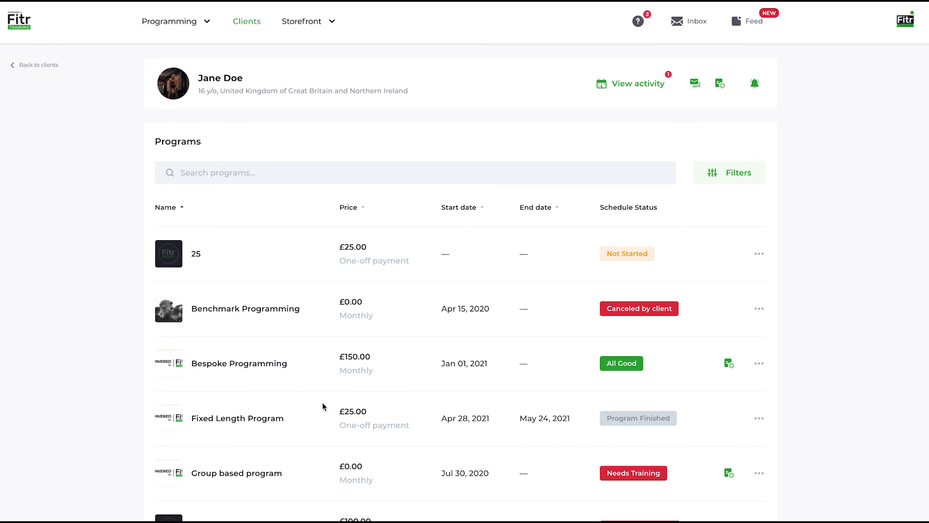
pyautogui.moveTo(280, 297)
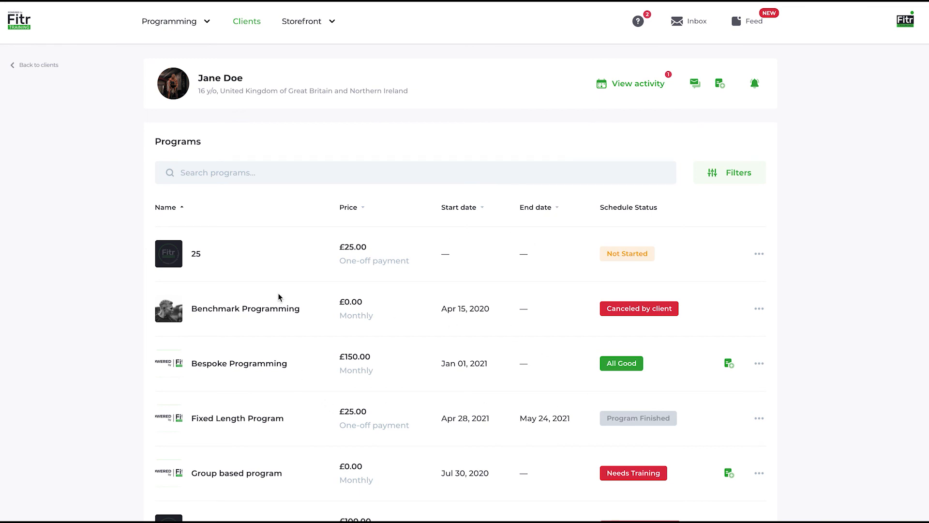
pyautogui.moveTo(178, 137)
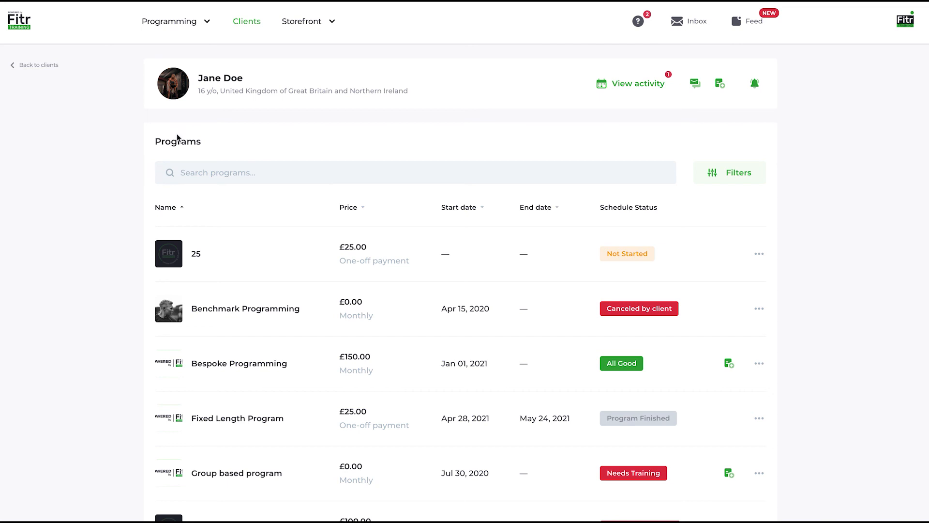
pyautogui.moveTo(534, 130)
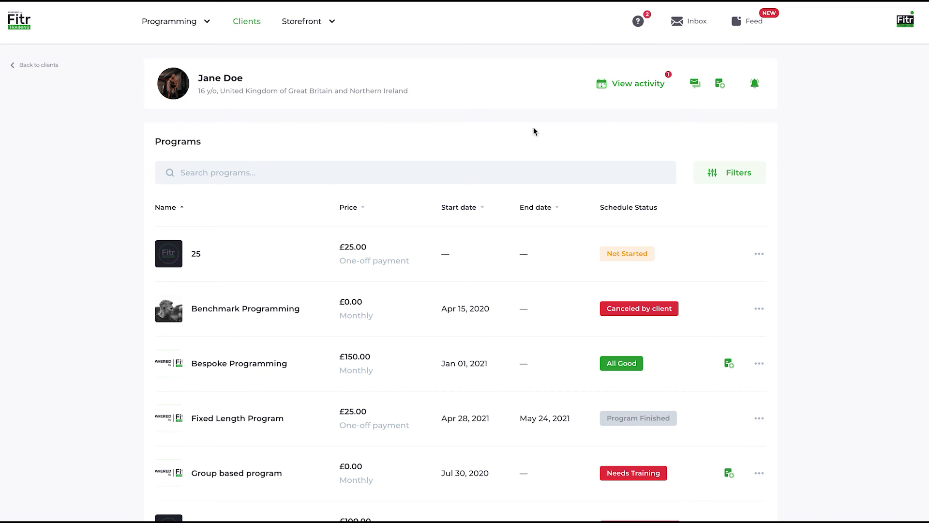
pyautogui.moveTo(22, 90)
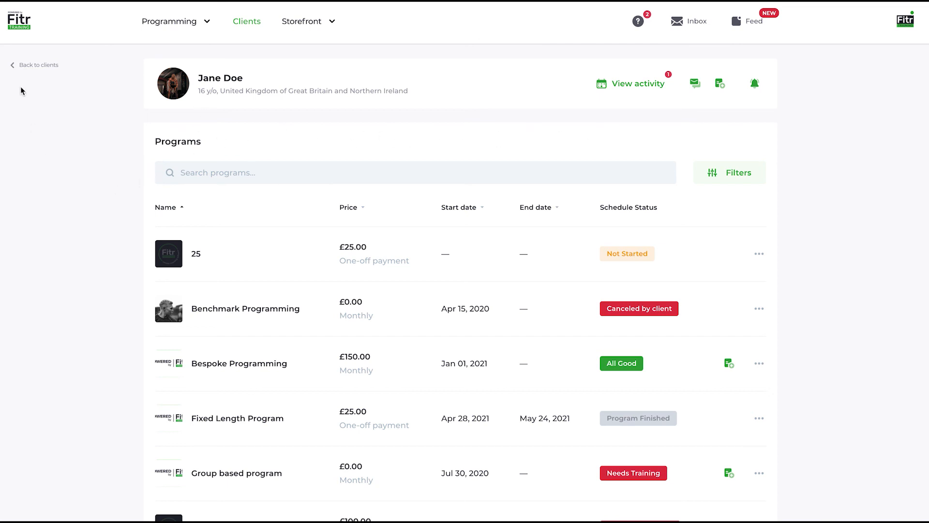
pyautogui.moveTo(397, 156)
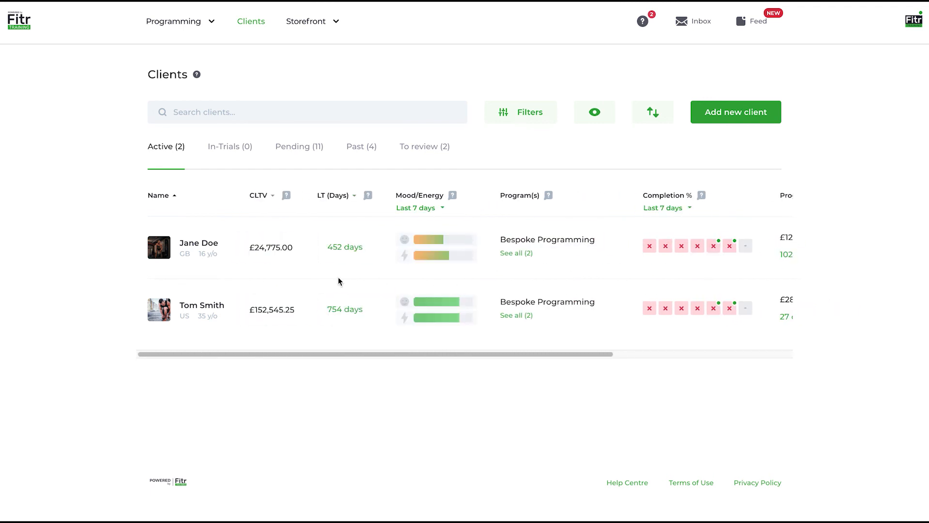
pyautogui.moveTo(158, 200)
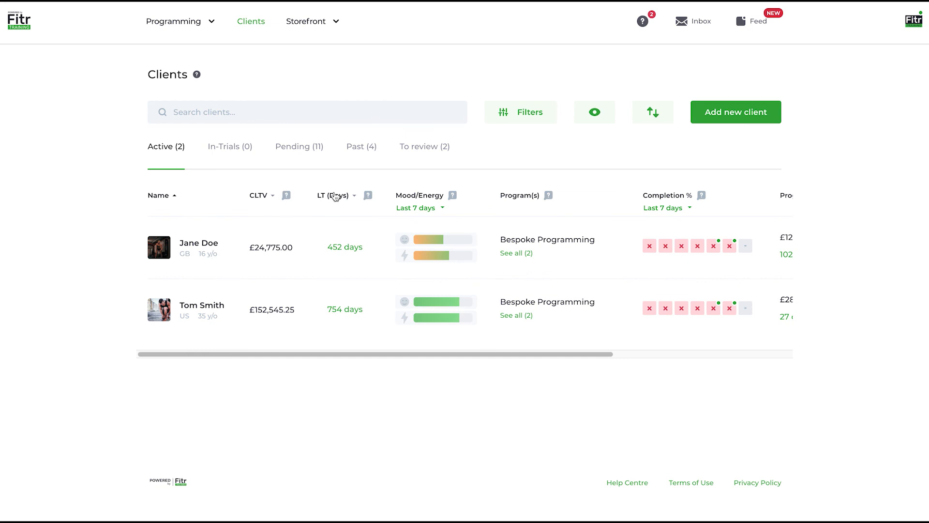
pyautogui.moveTo(659, 257)
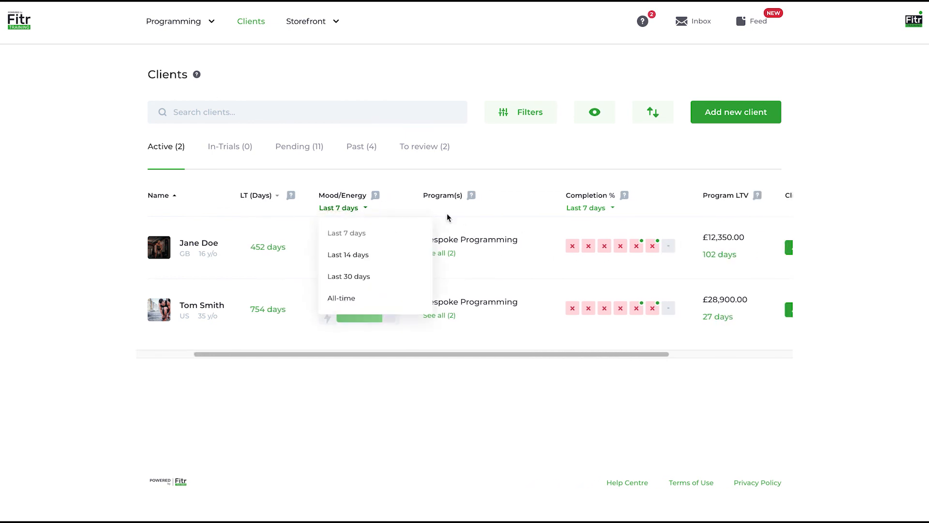
# Step: Close the Mood/Energy period dropdown, keeping Last 7 days
pyautogui.click(764, 151)
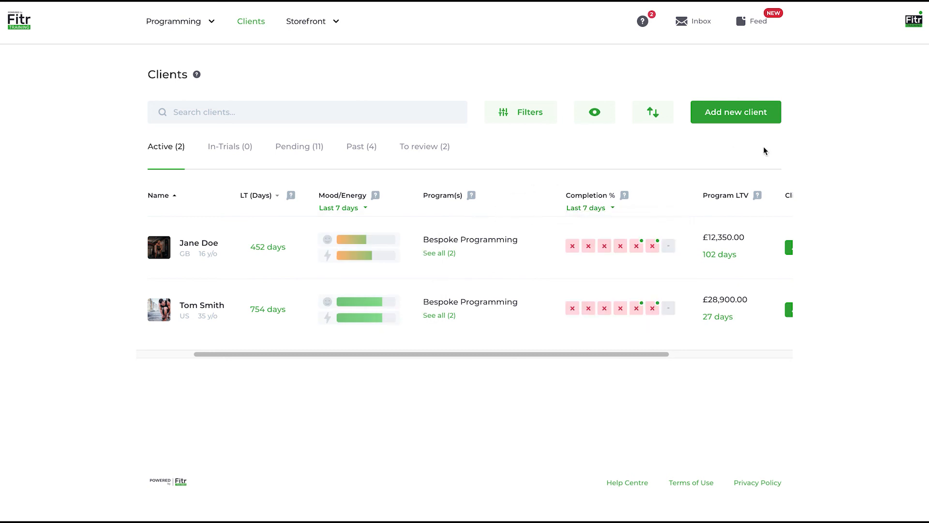